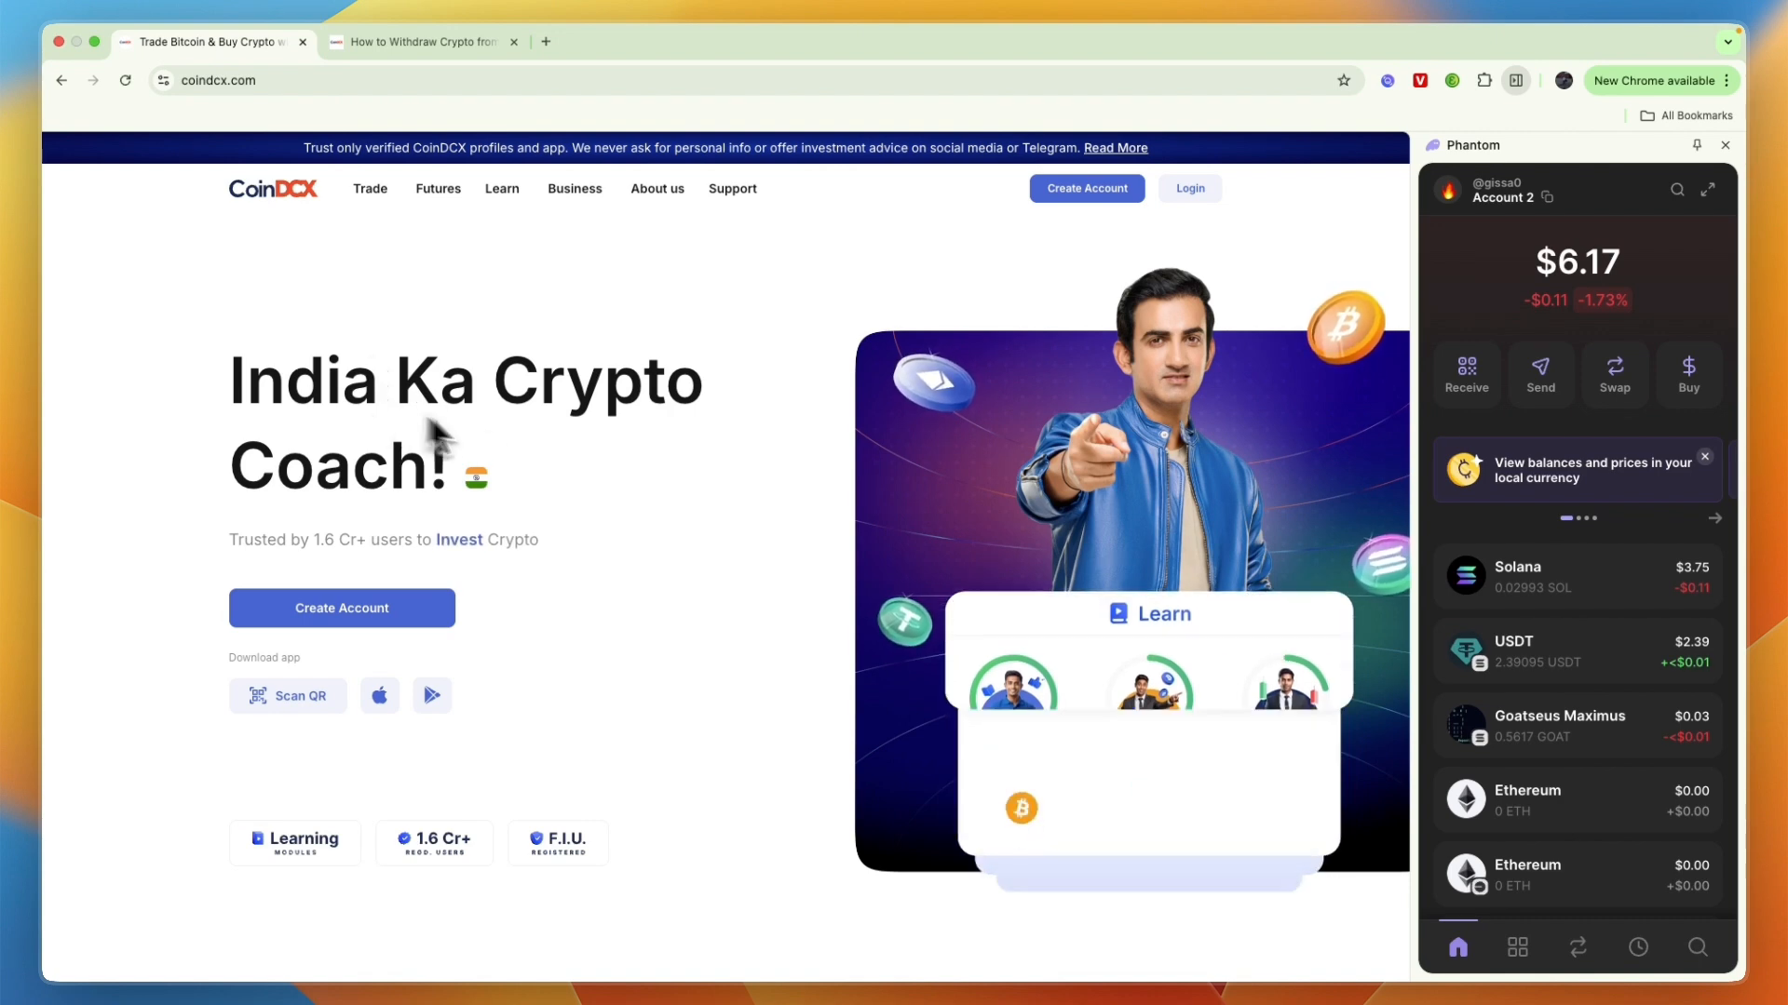
# - Read the How to Withdraw Crypto article past the Crypto Transactions screenshot, then return to its six steps
pyautogui.click(422, 42)
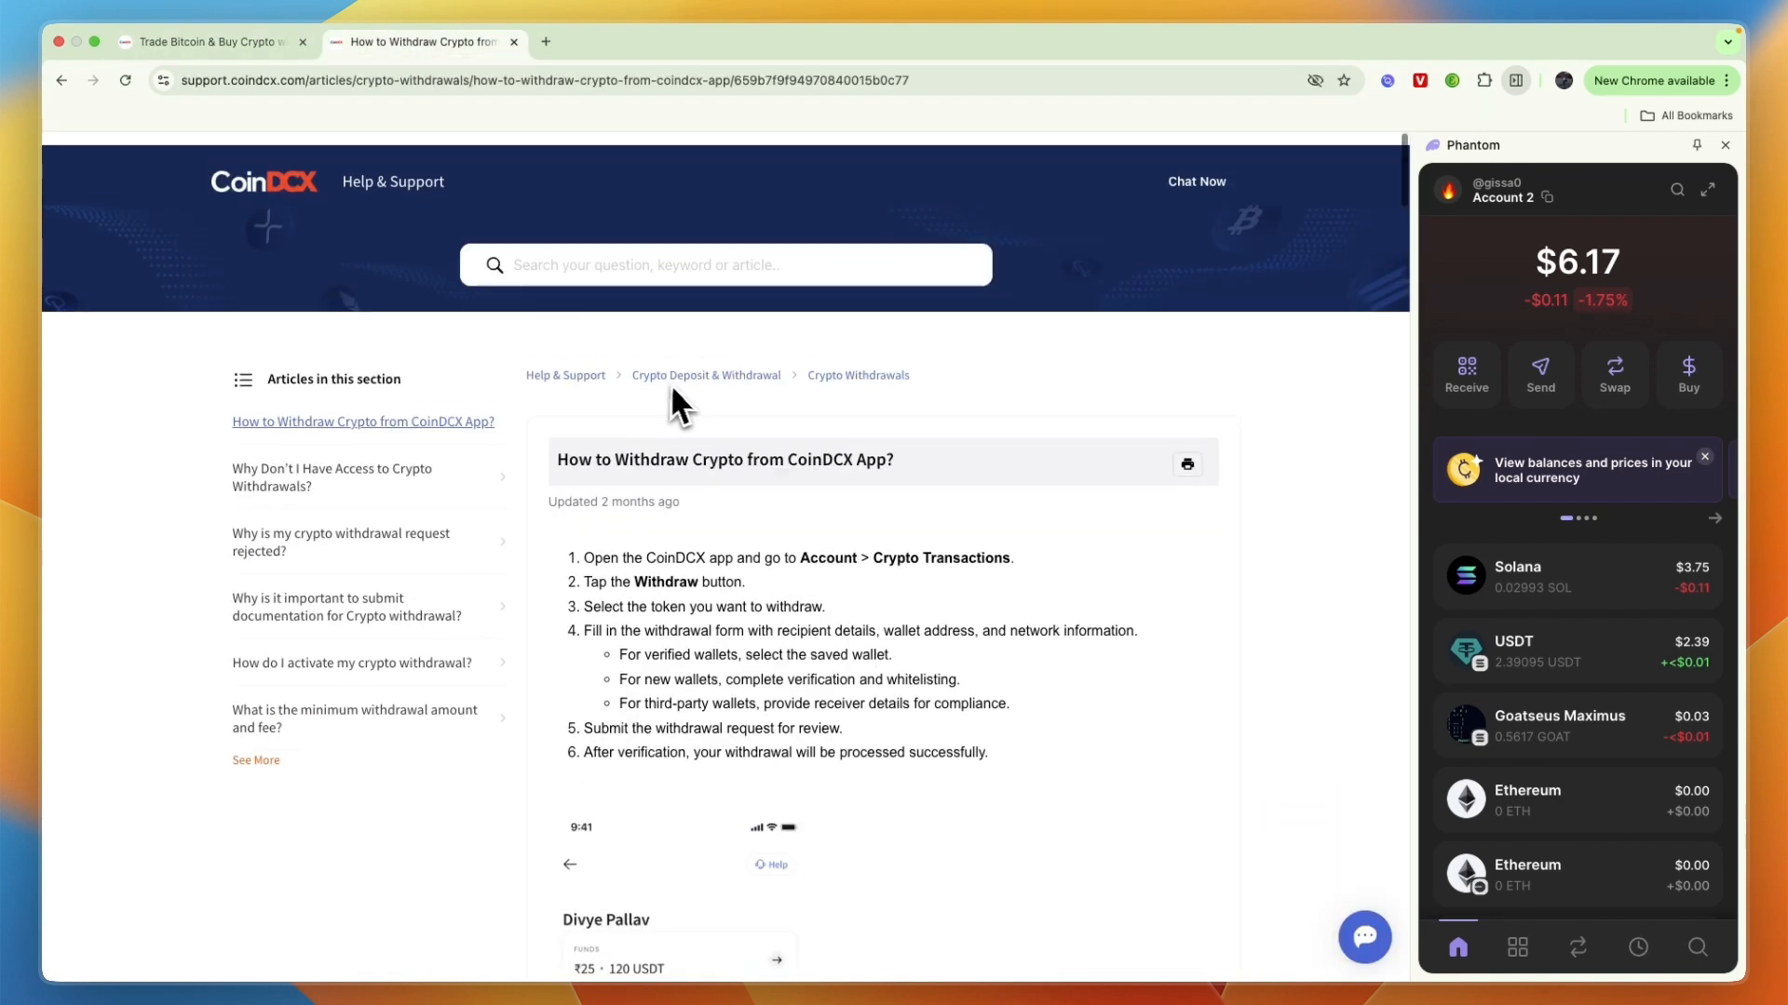
pyautogui.scroll(-3)
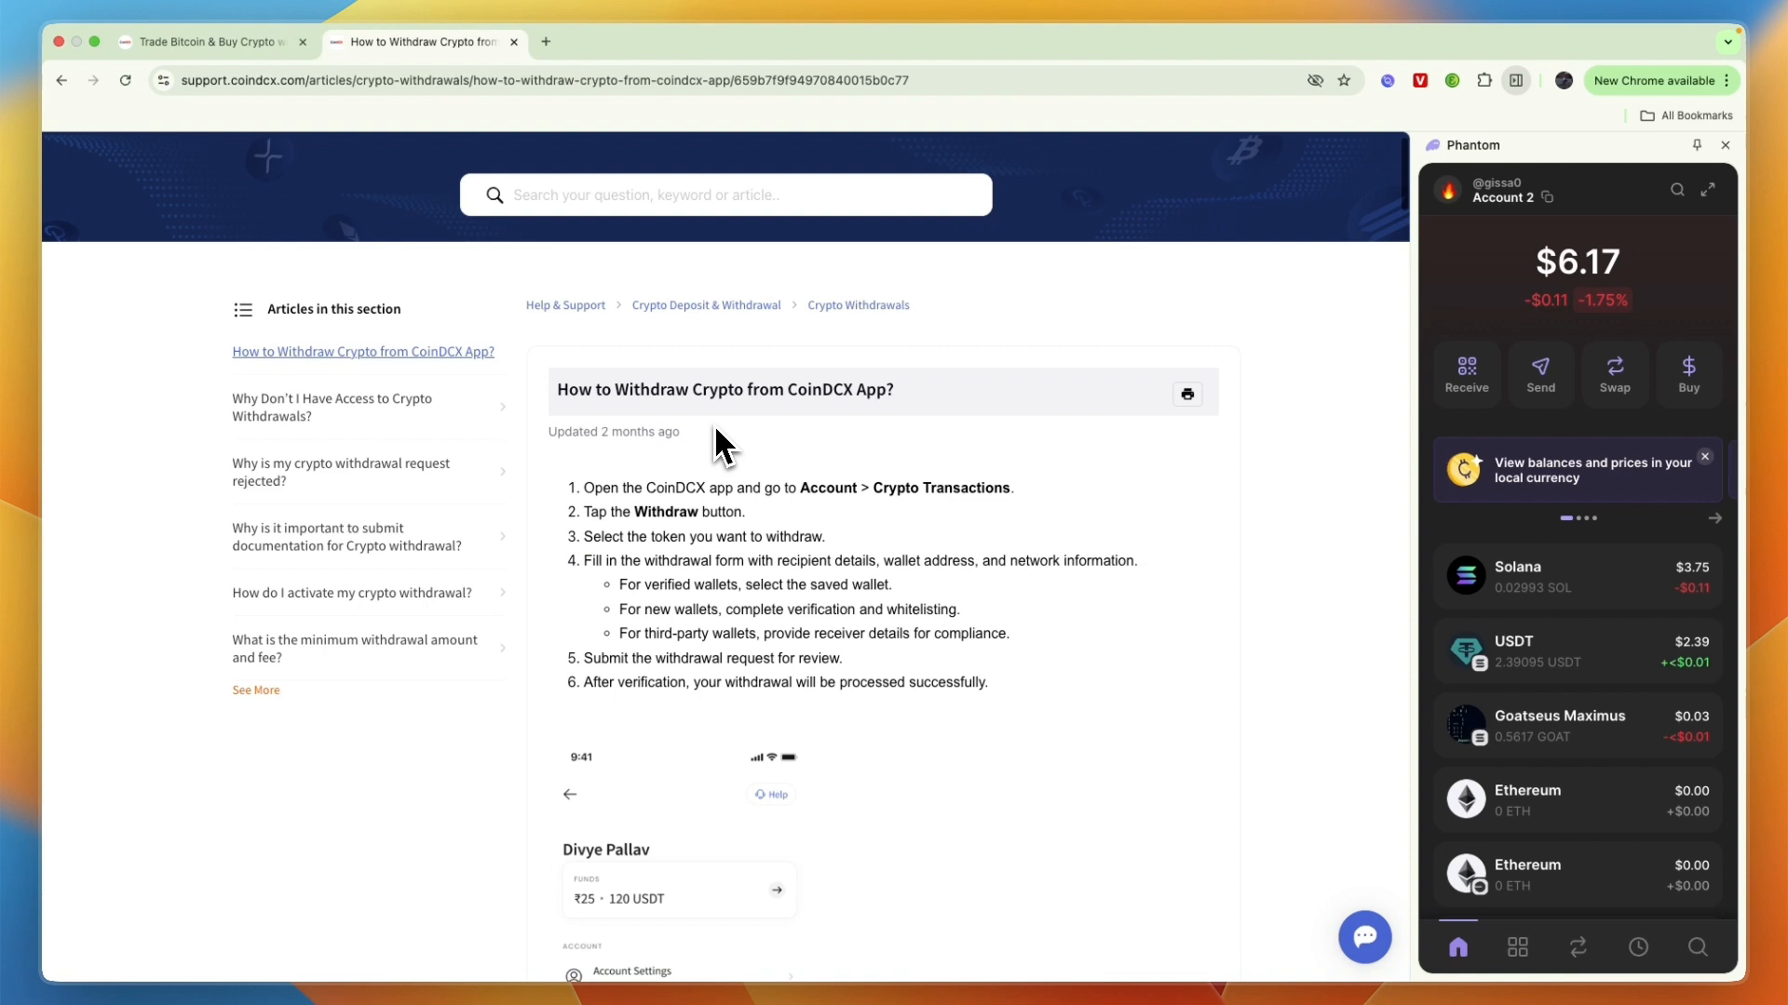
pyautogui.scroll(-3)
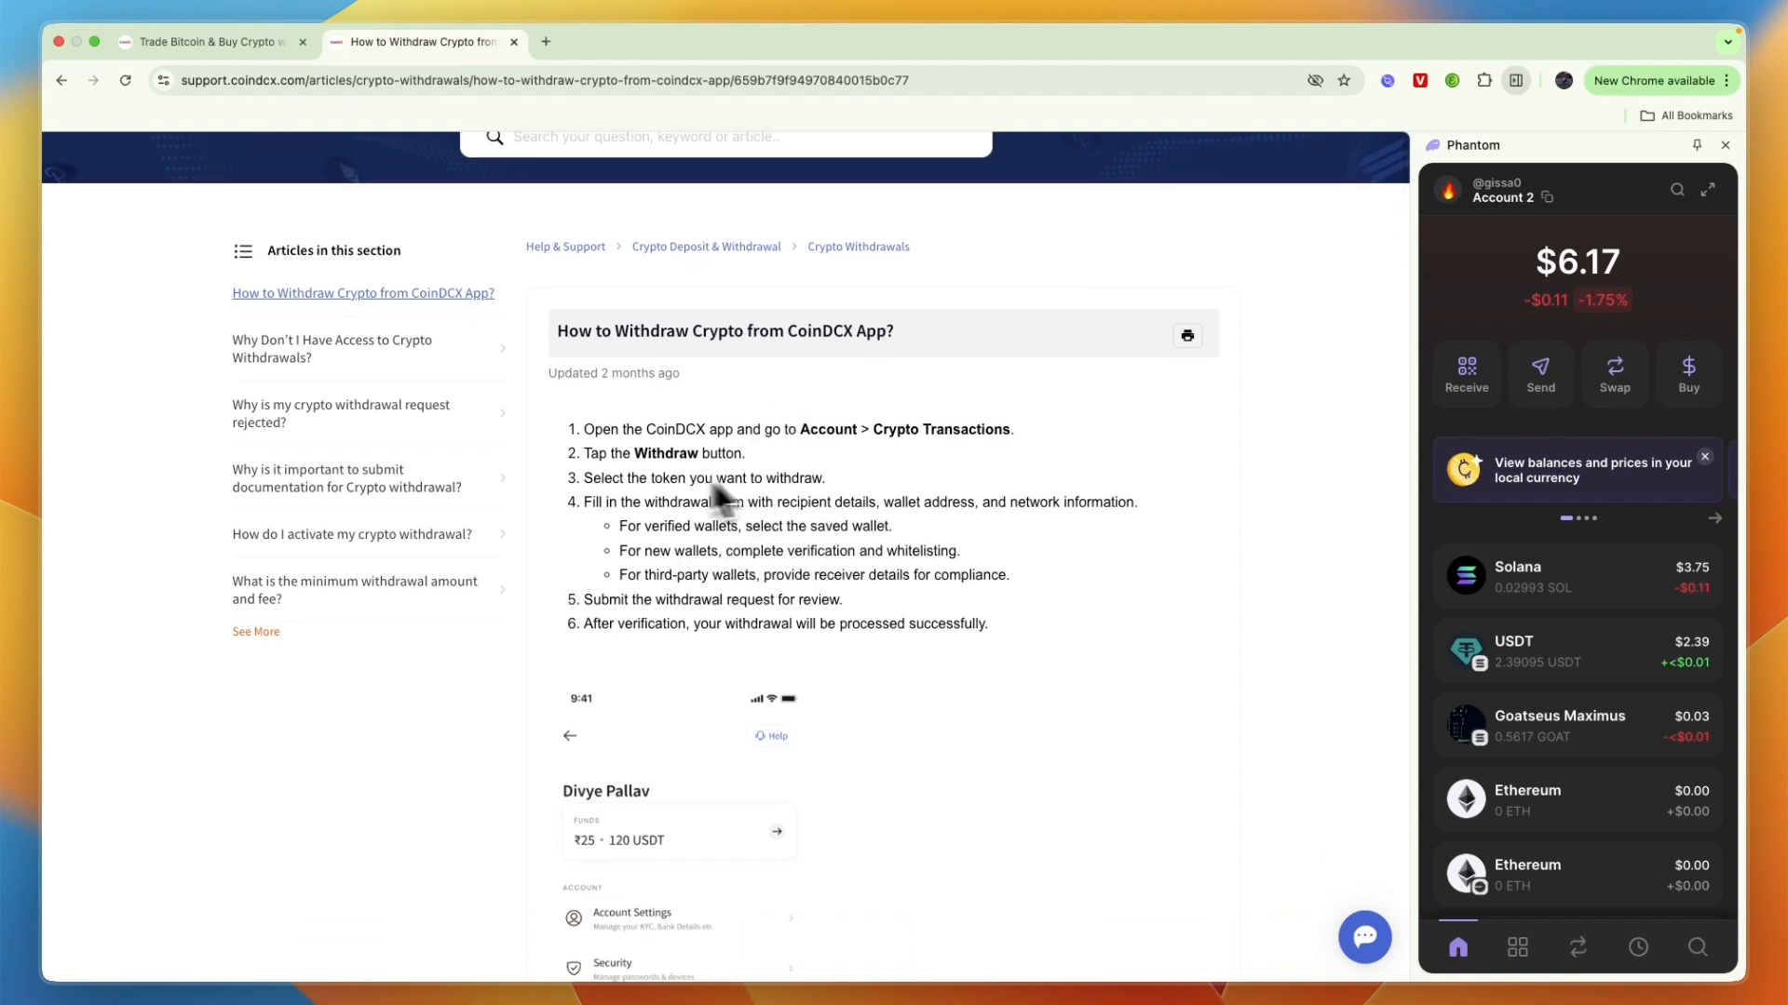
pyautogui.moveTo(699, 462)
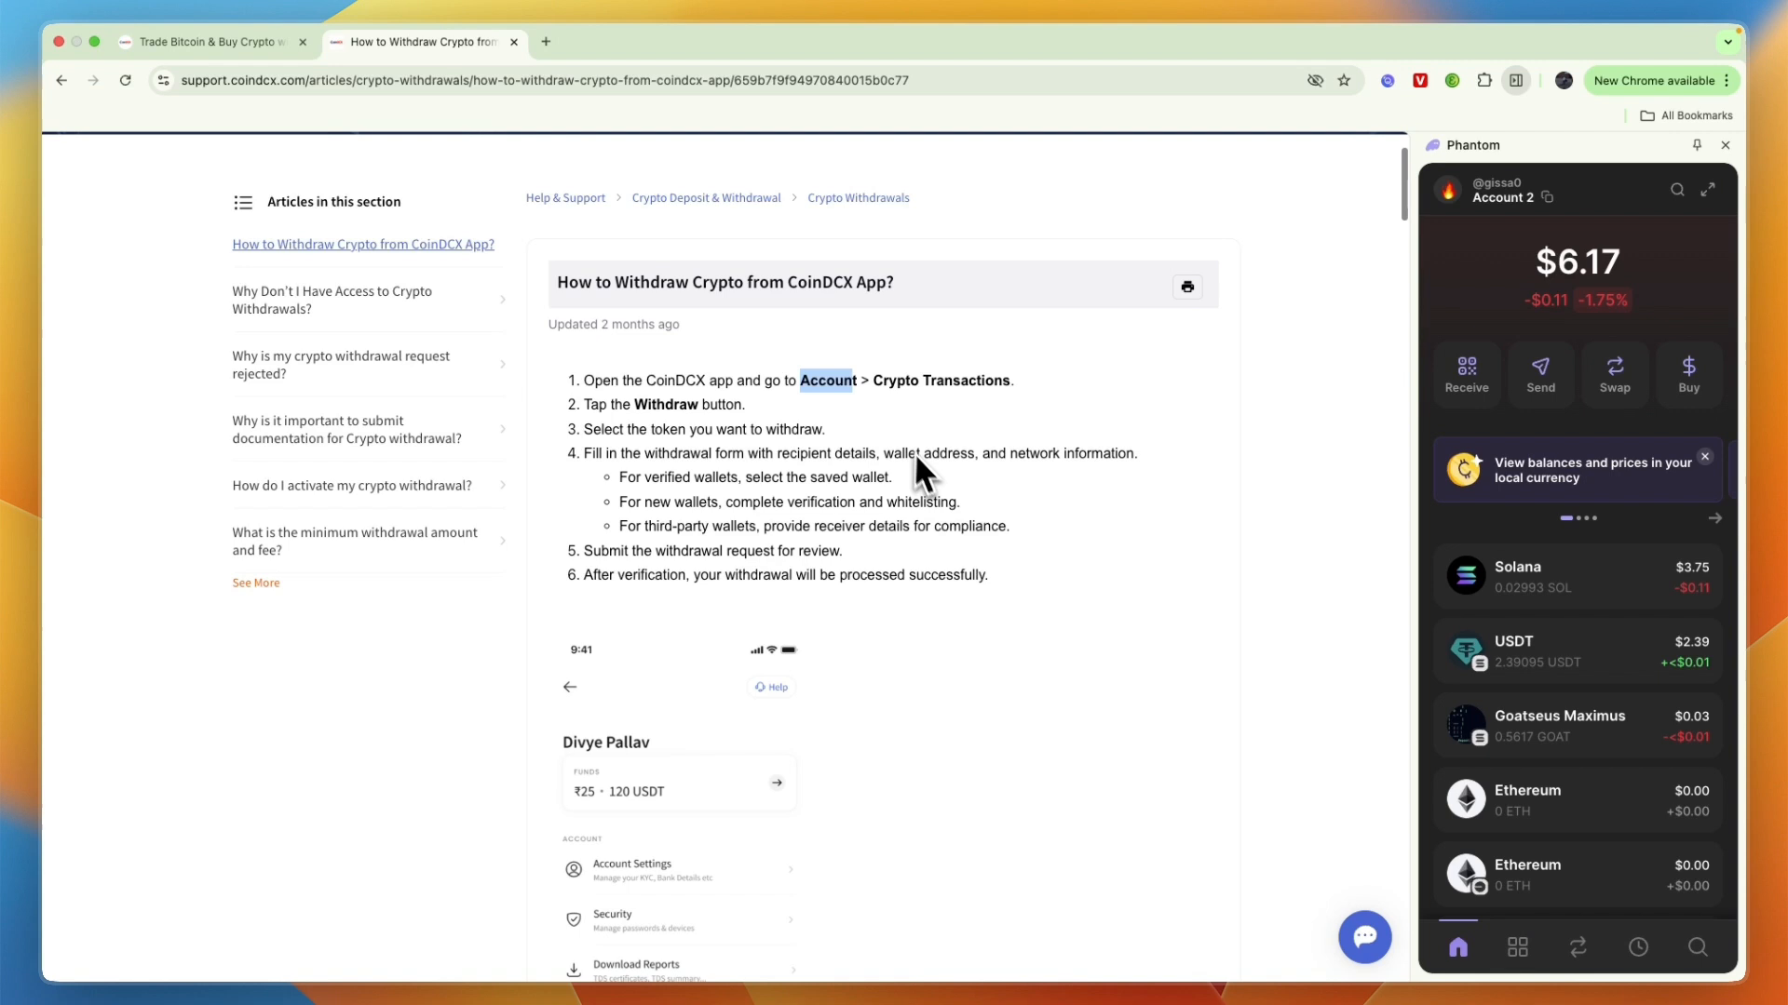
pyautogui.scroll(-3)
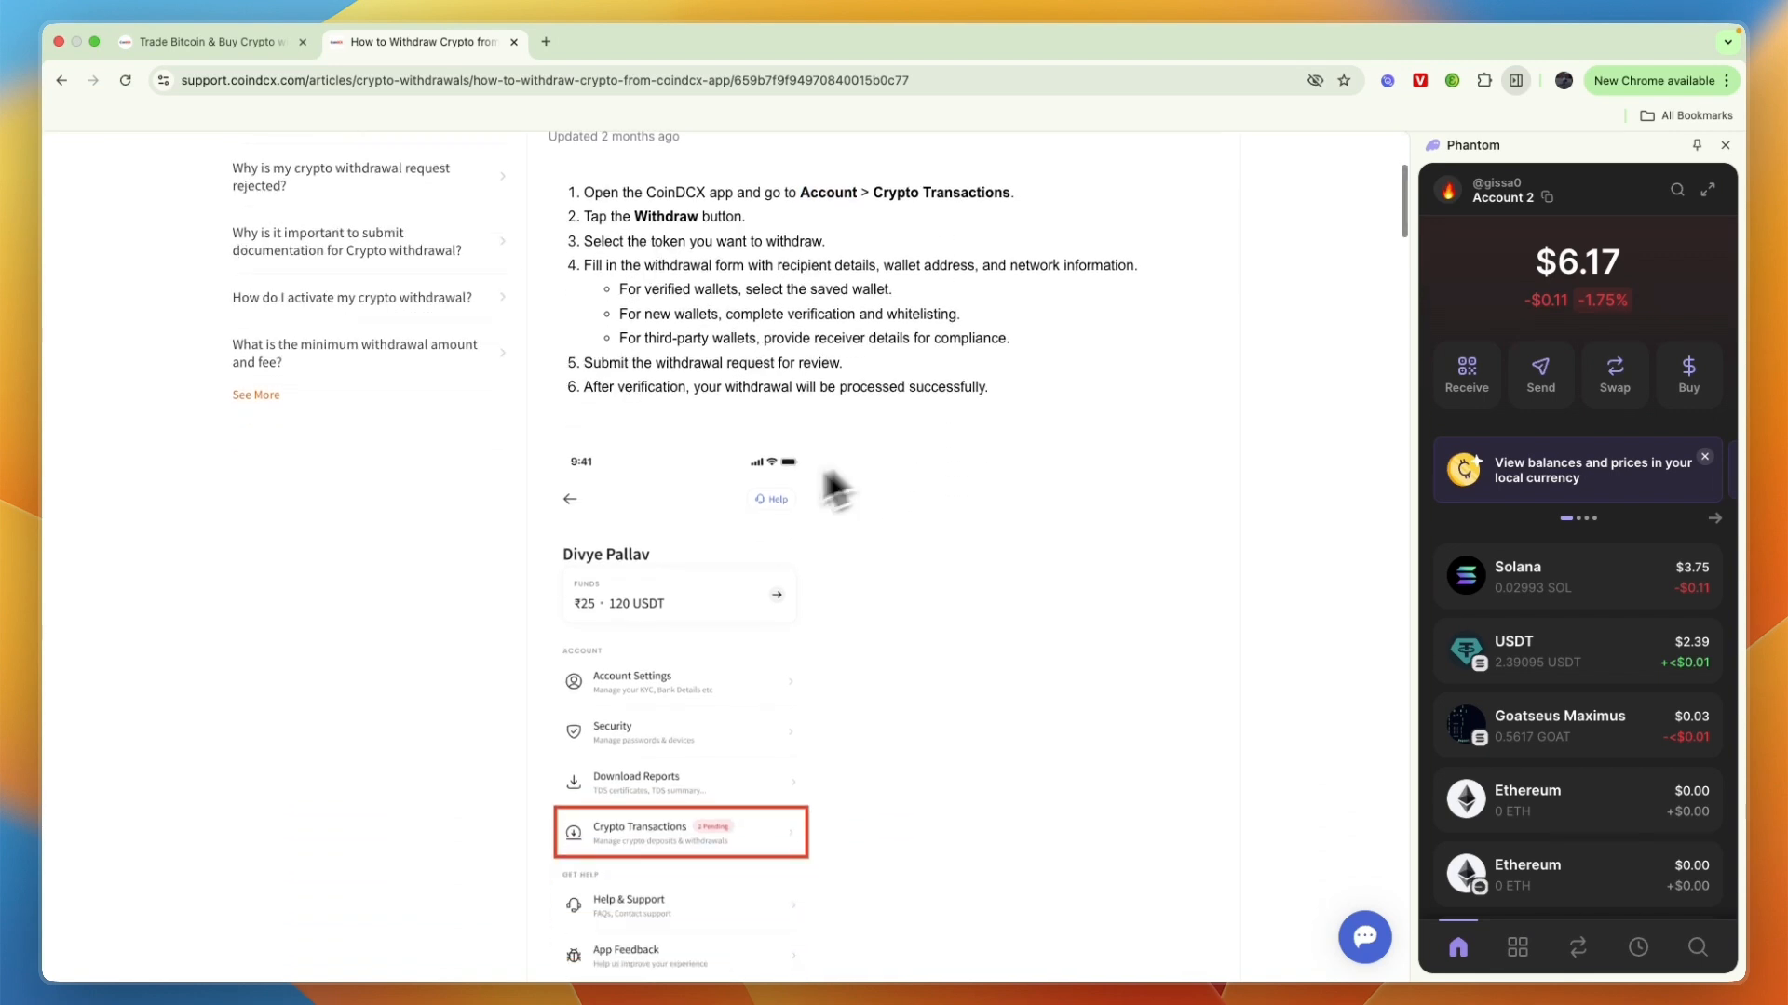
pyautogui.scroll(-3)
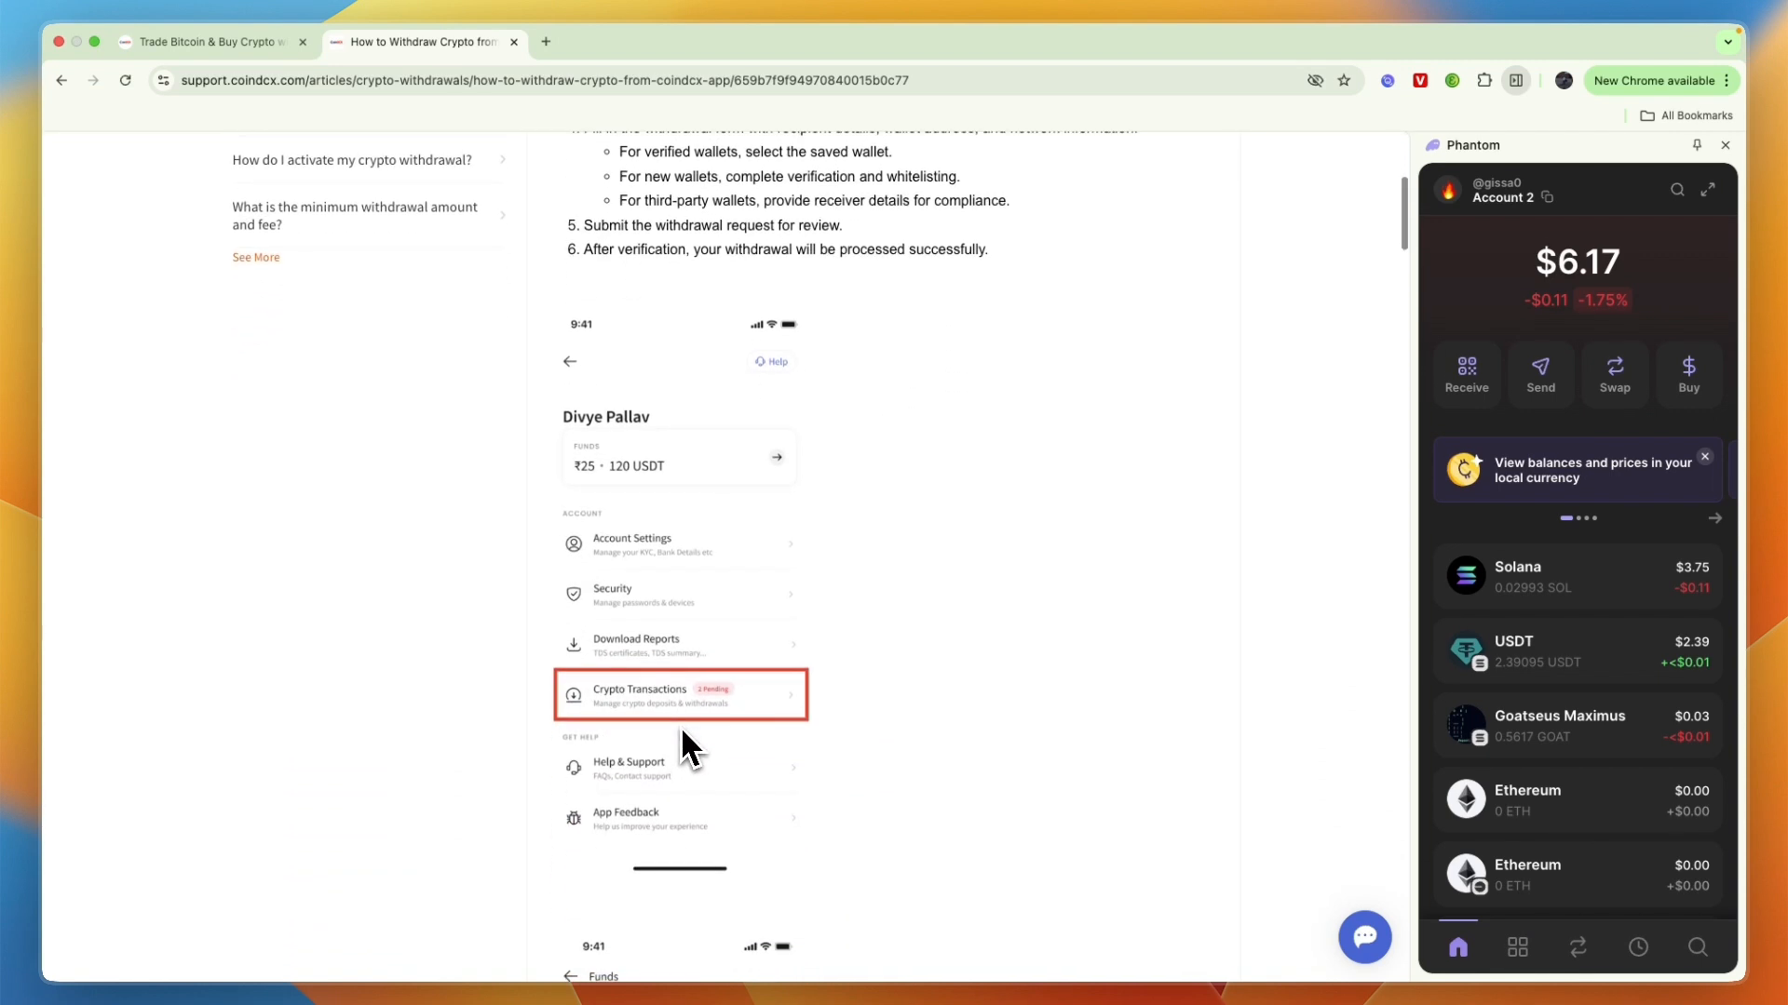
pyautogui.moveTo(776, 733)
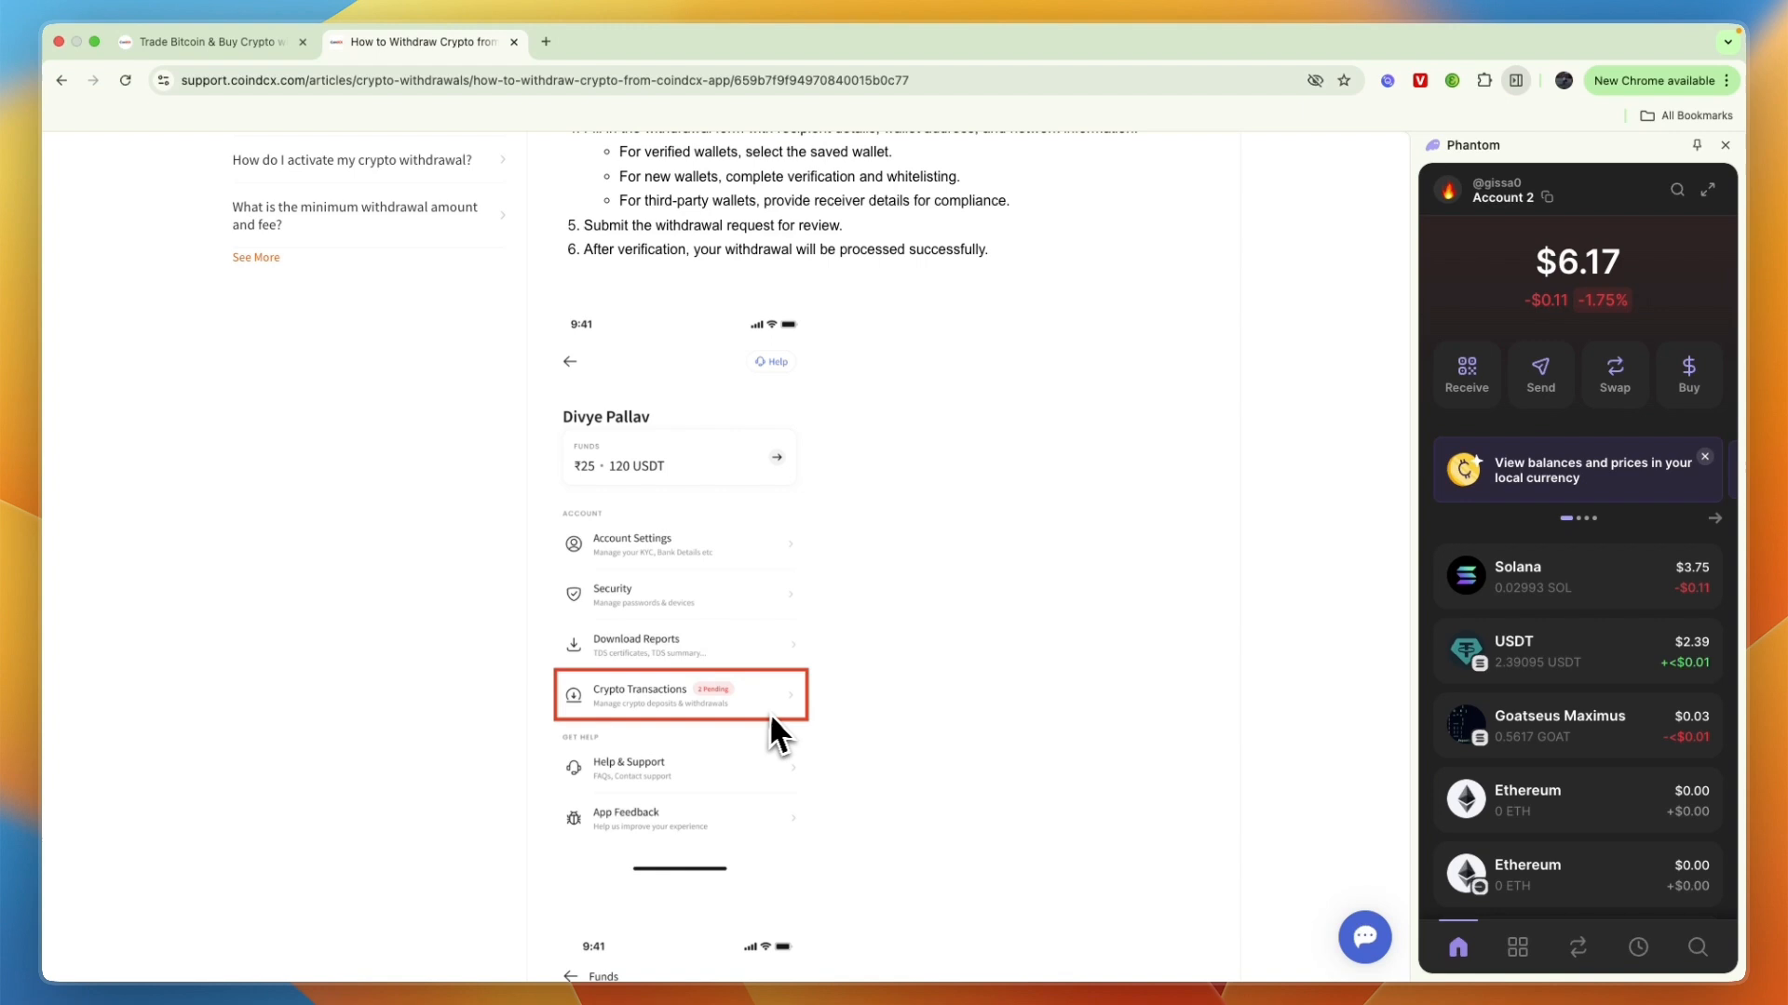
pyautogui.scroll(3)
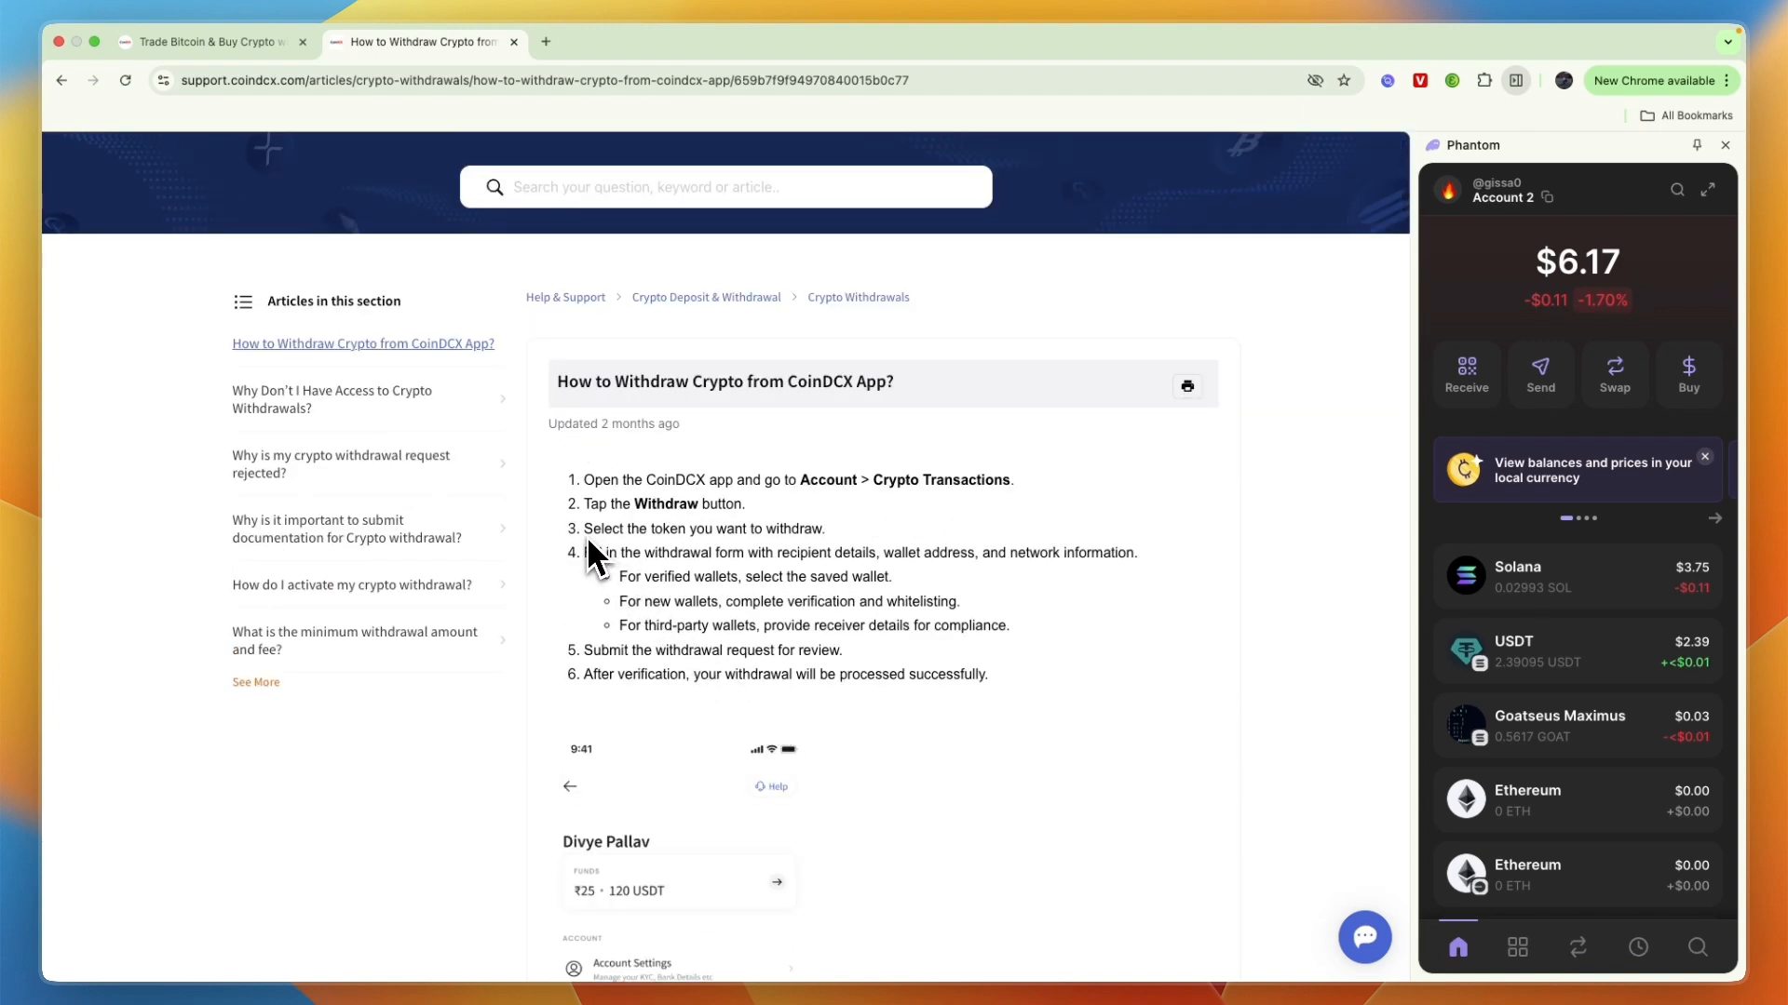
pyautogui.moveTo(814, 613)
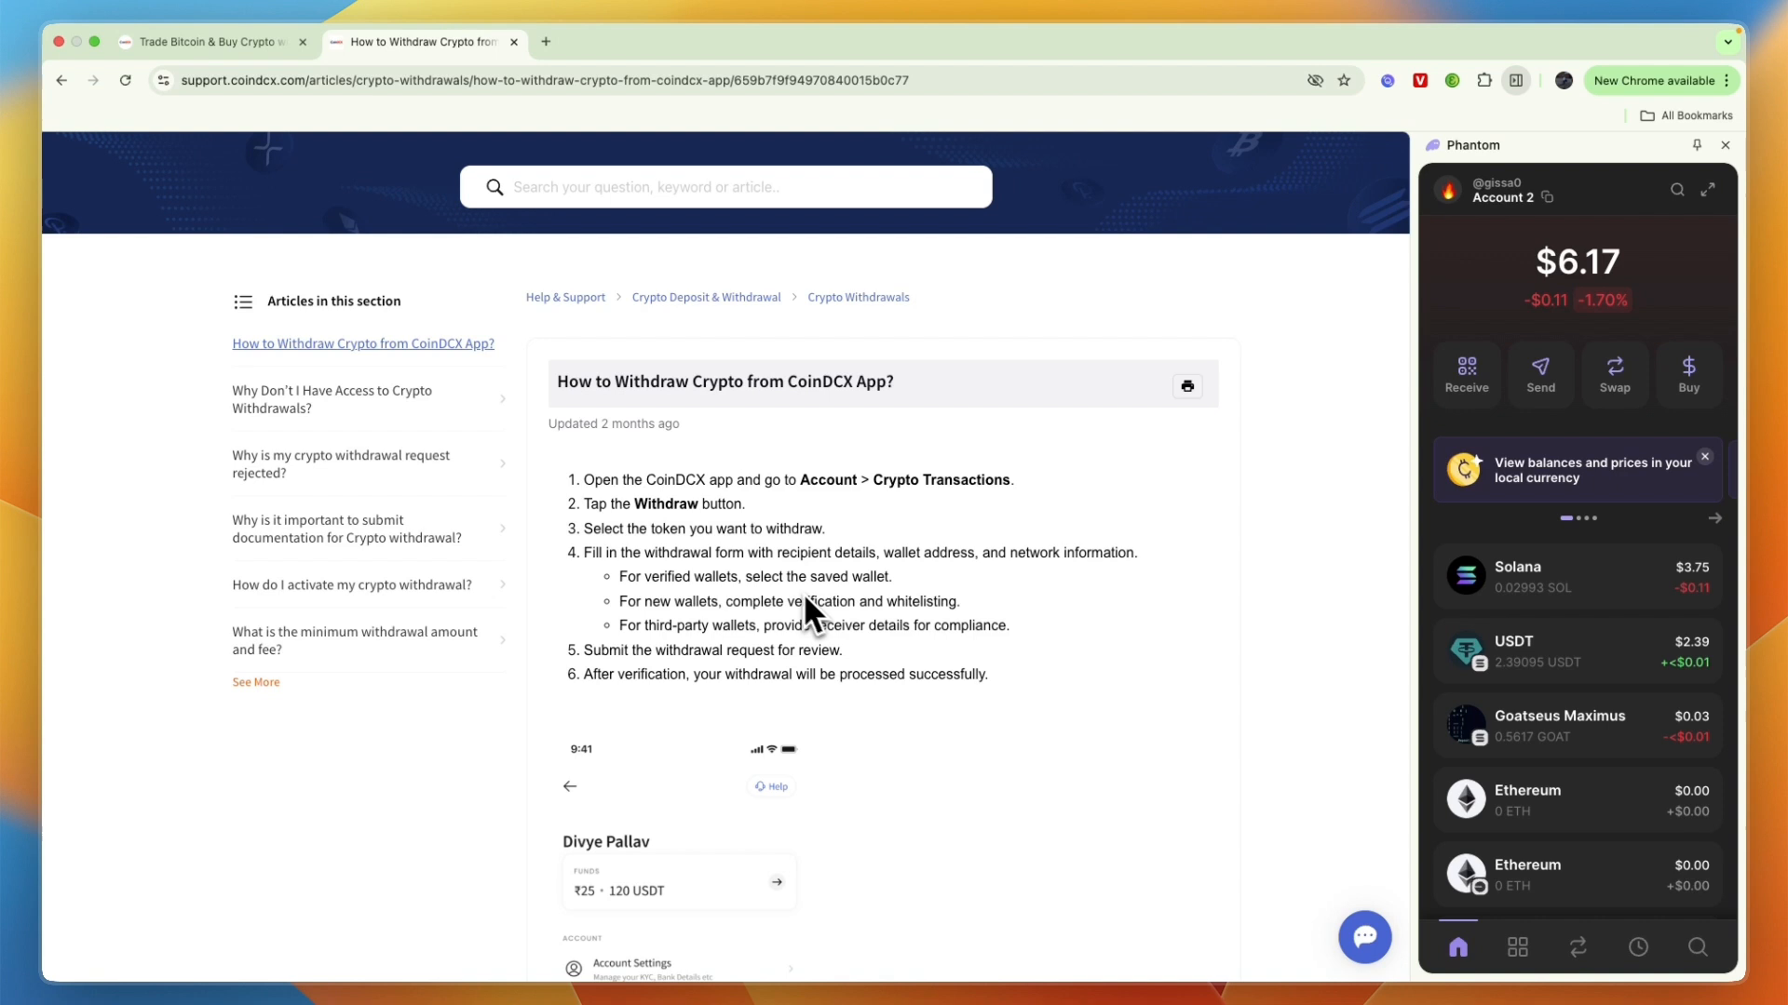
pyautogui.doubleClick(661, 553)
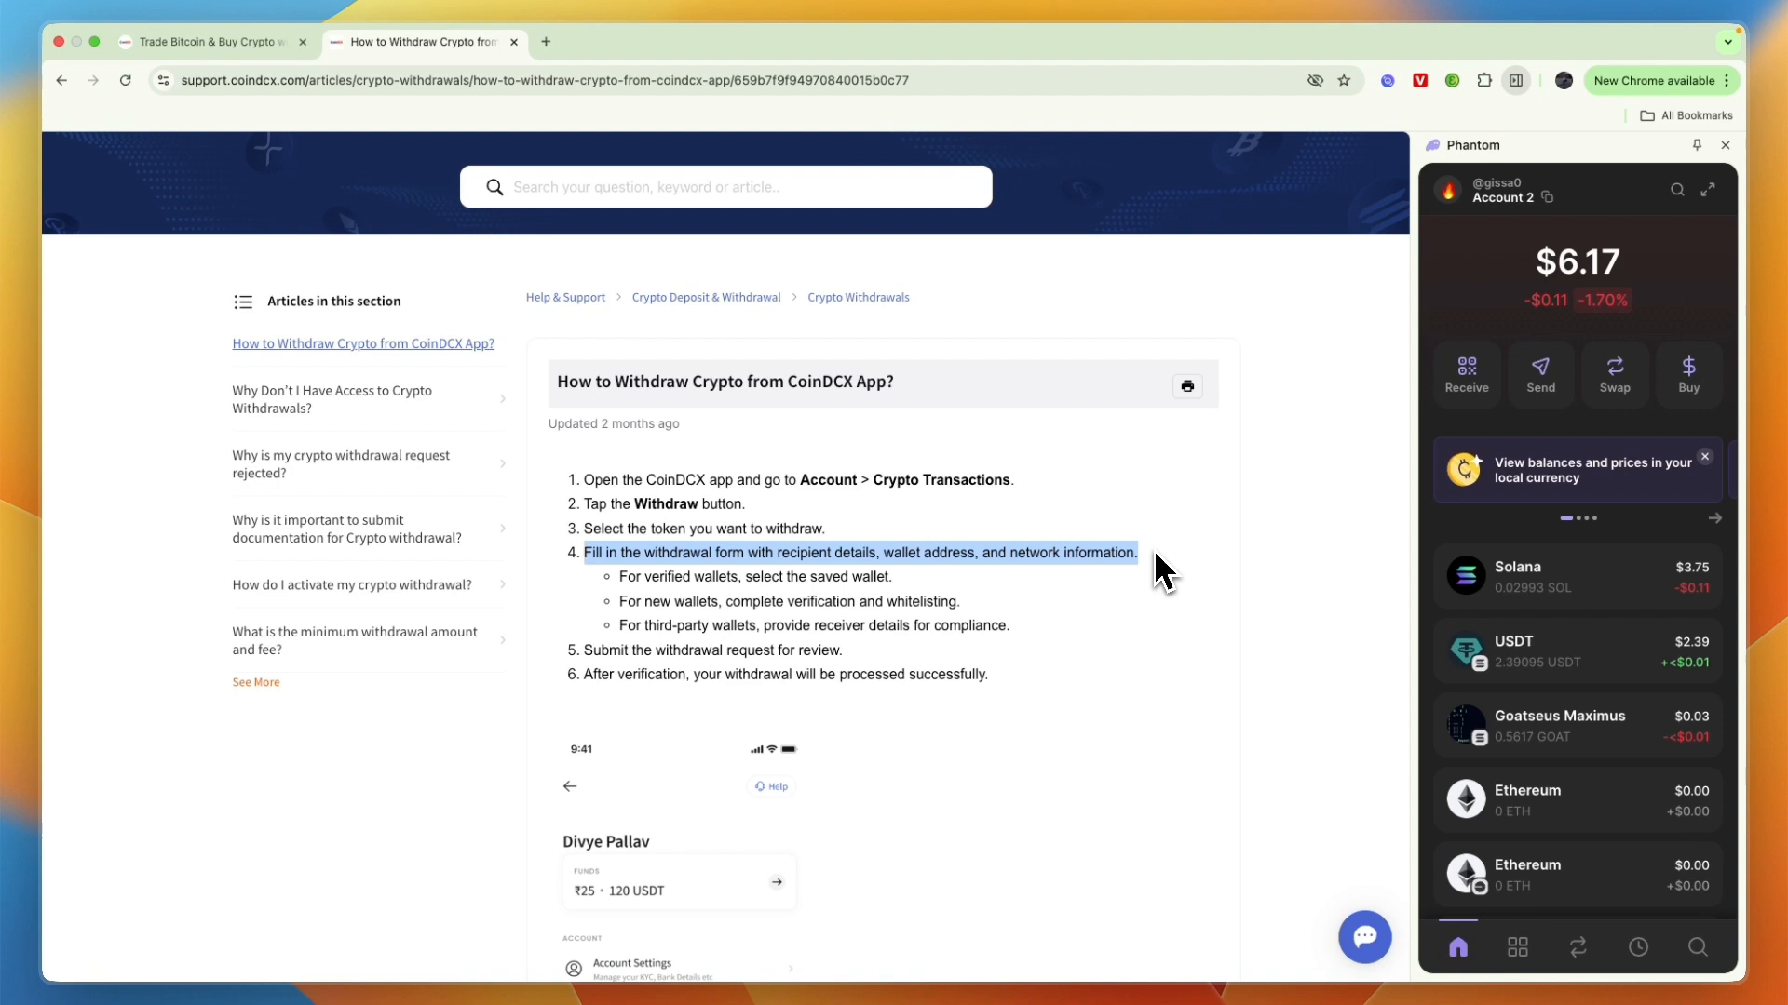
pyautogui.moveTo(1154, 579)
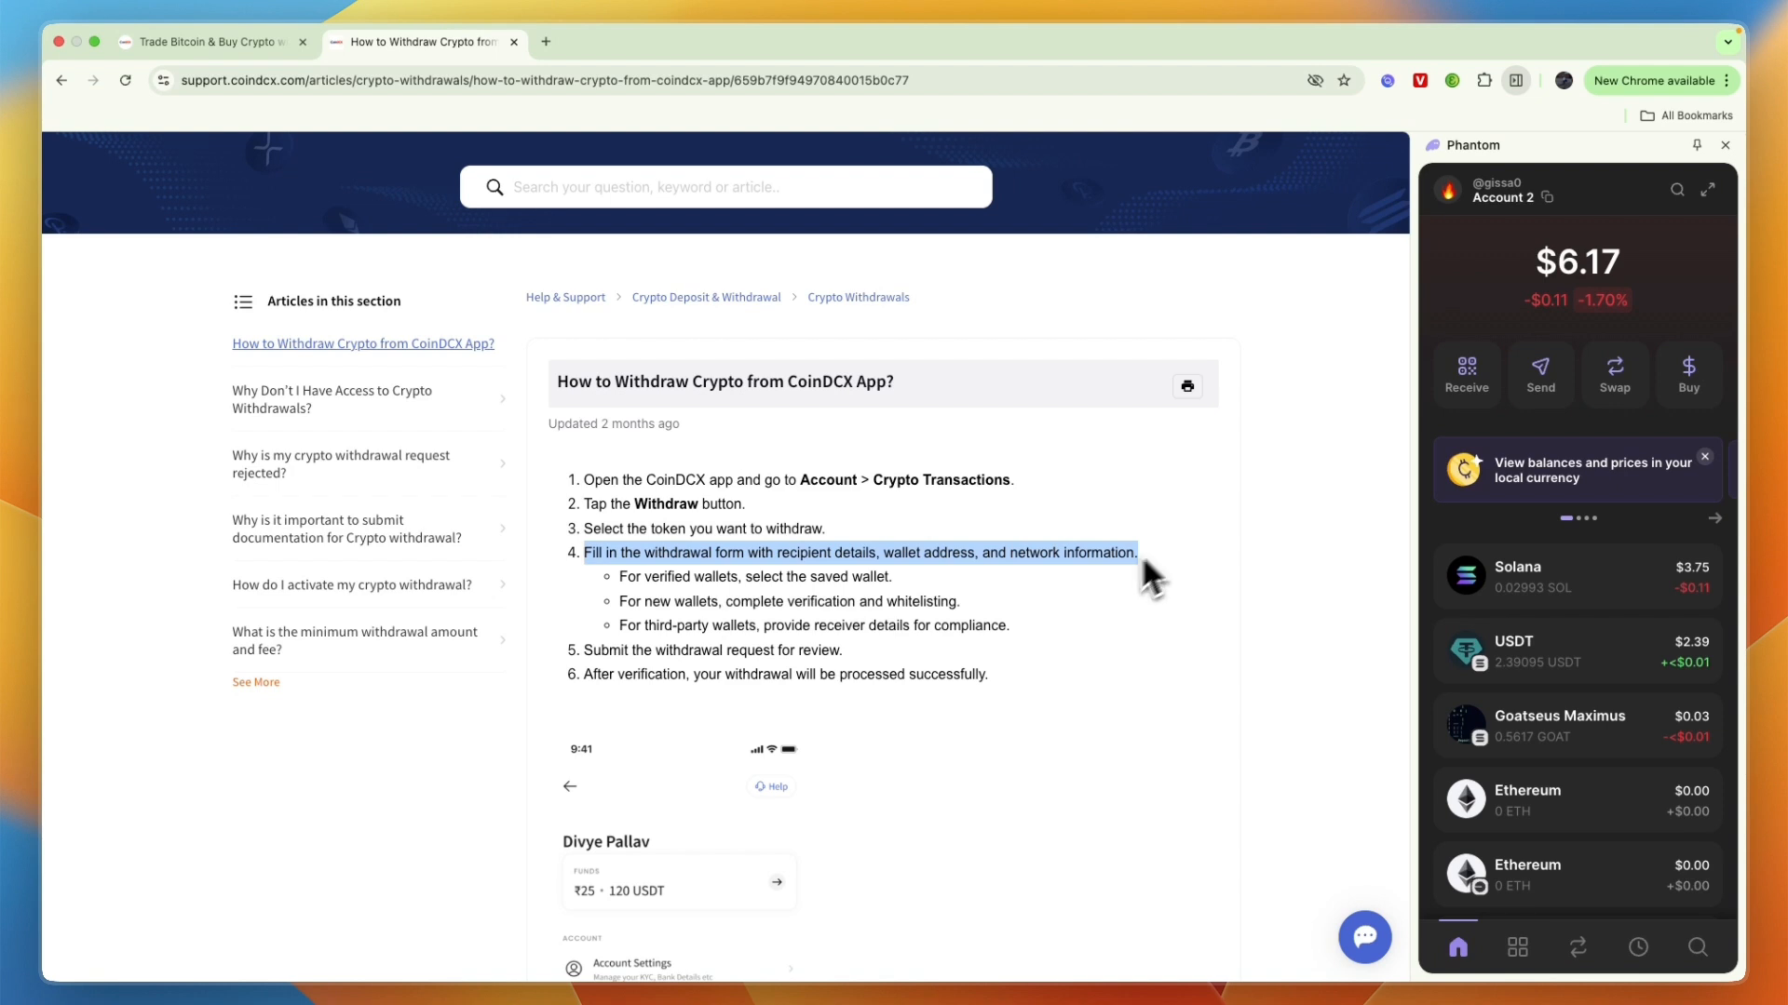
pyautogui.moveTo(784, 636)
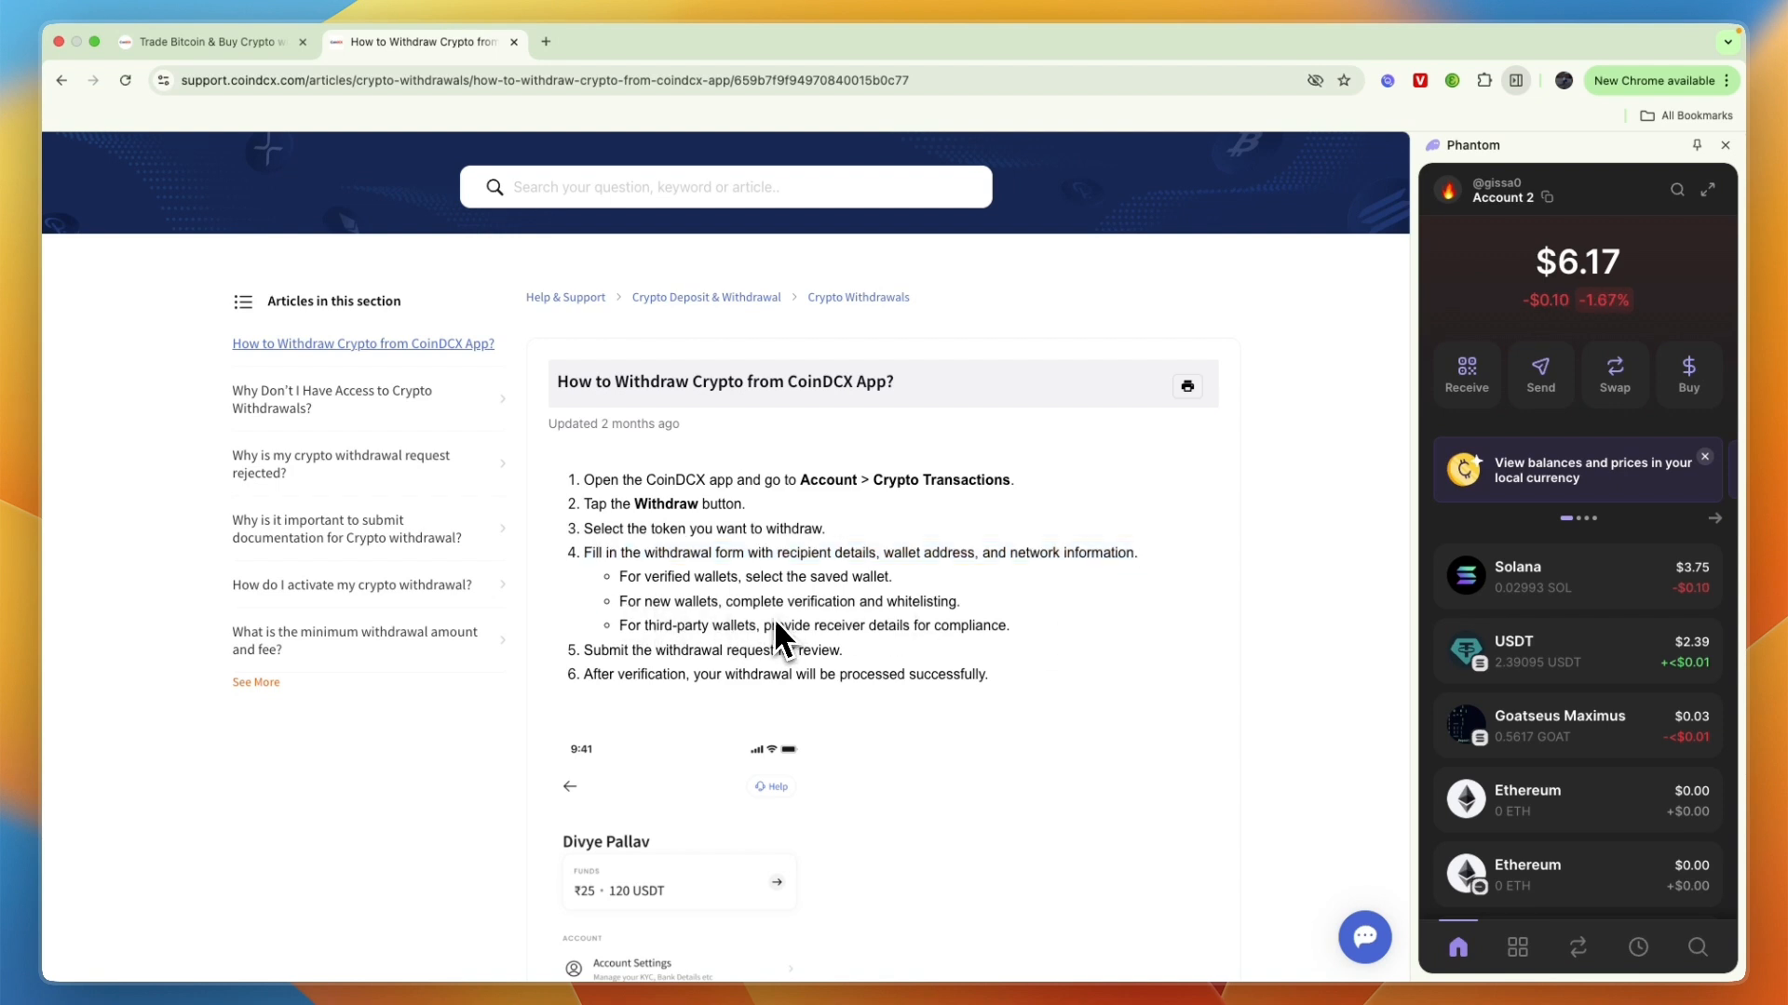
pyautogui.moveTo(1573, 600)
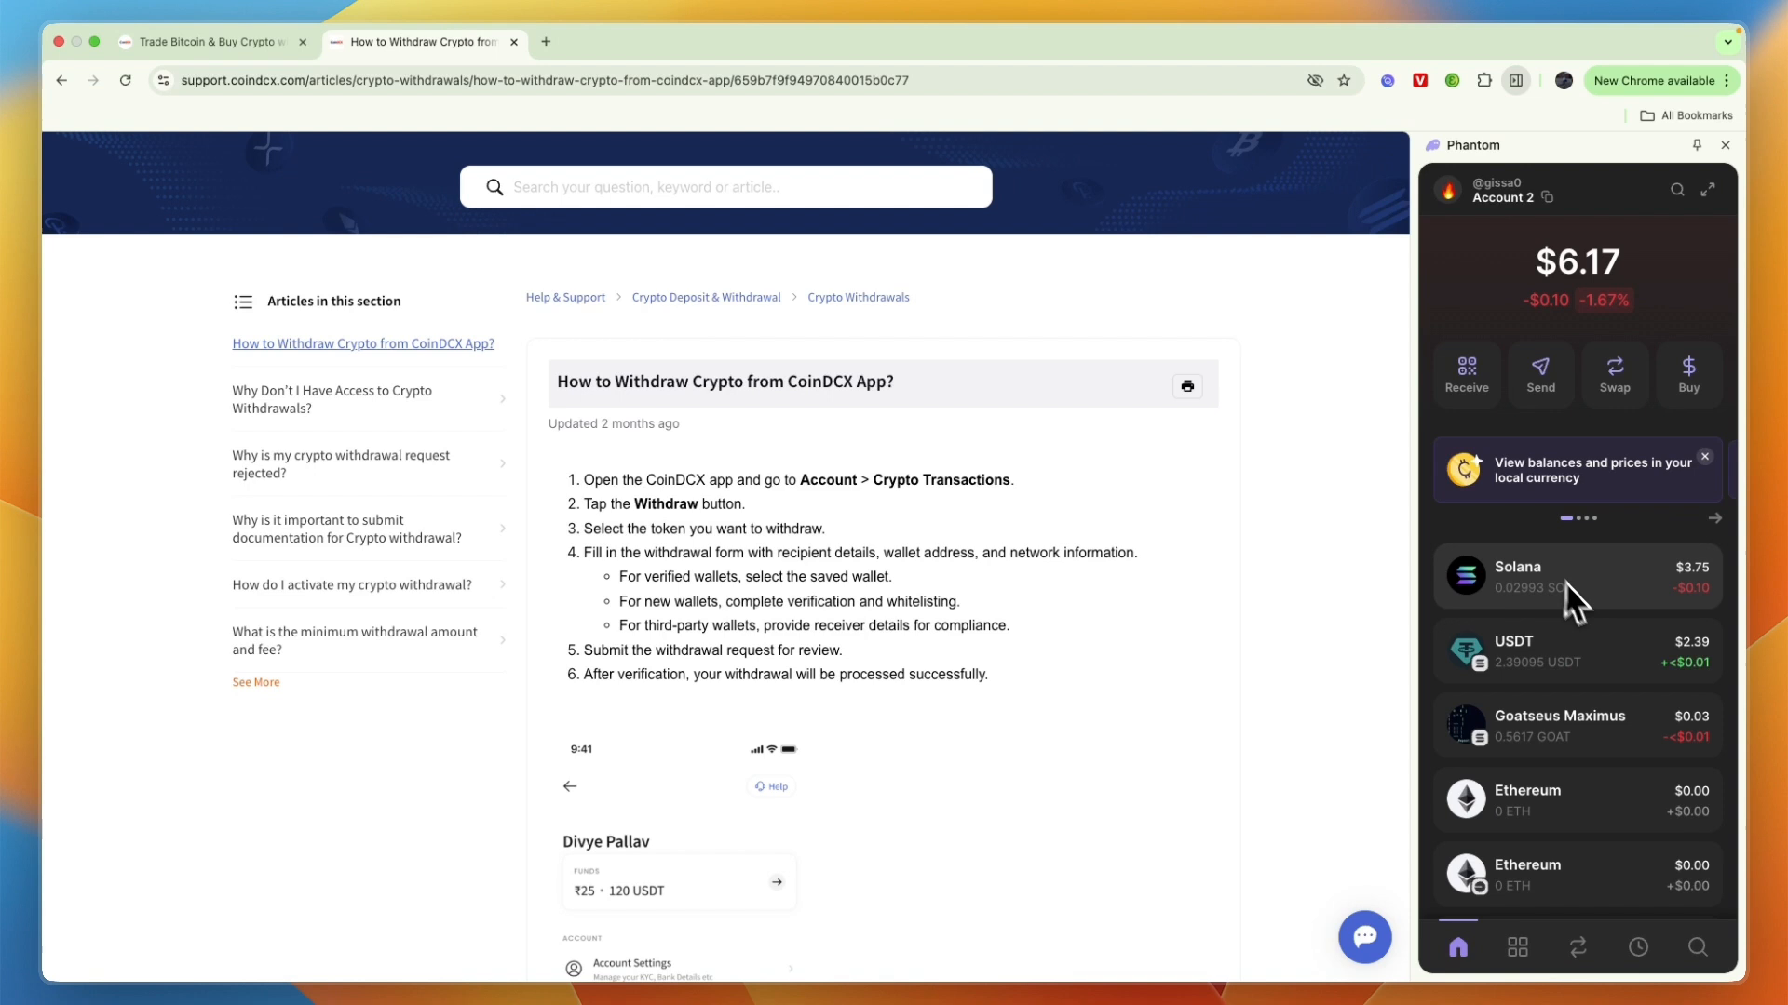
pyautogui.moveTo(1562, 621)
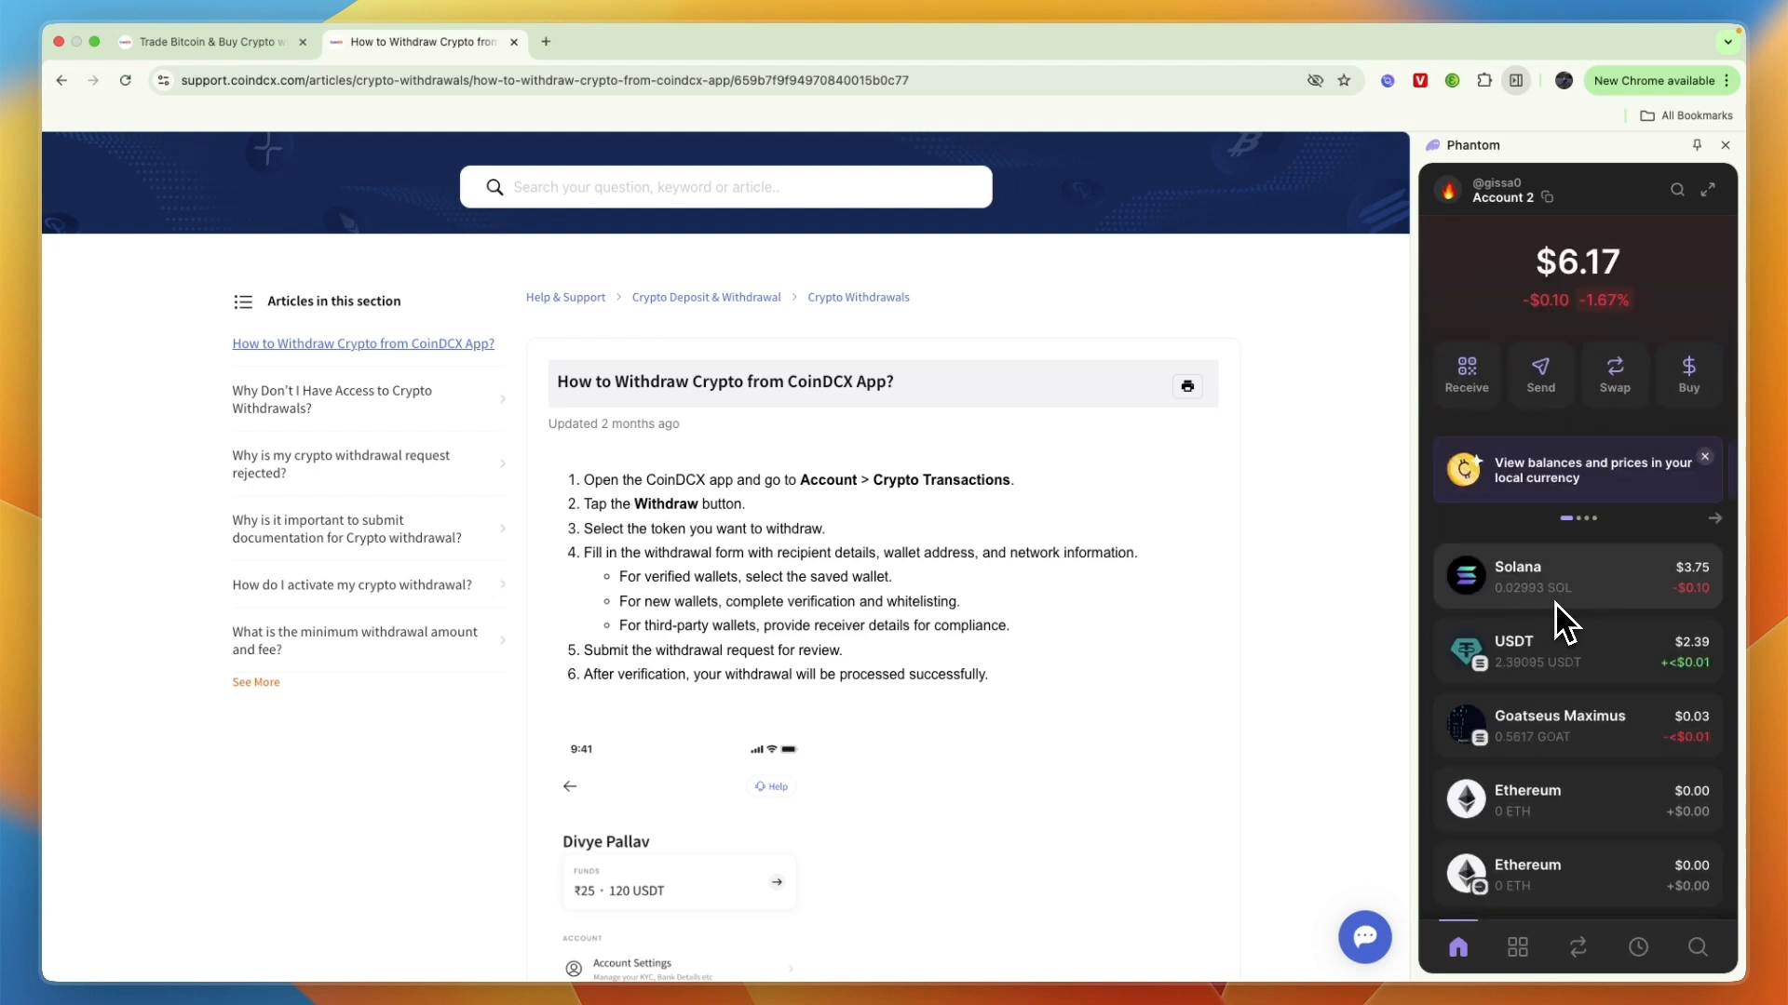
pyautogui.moveTo(1464, 374)
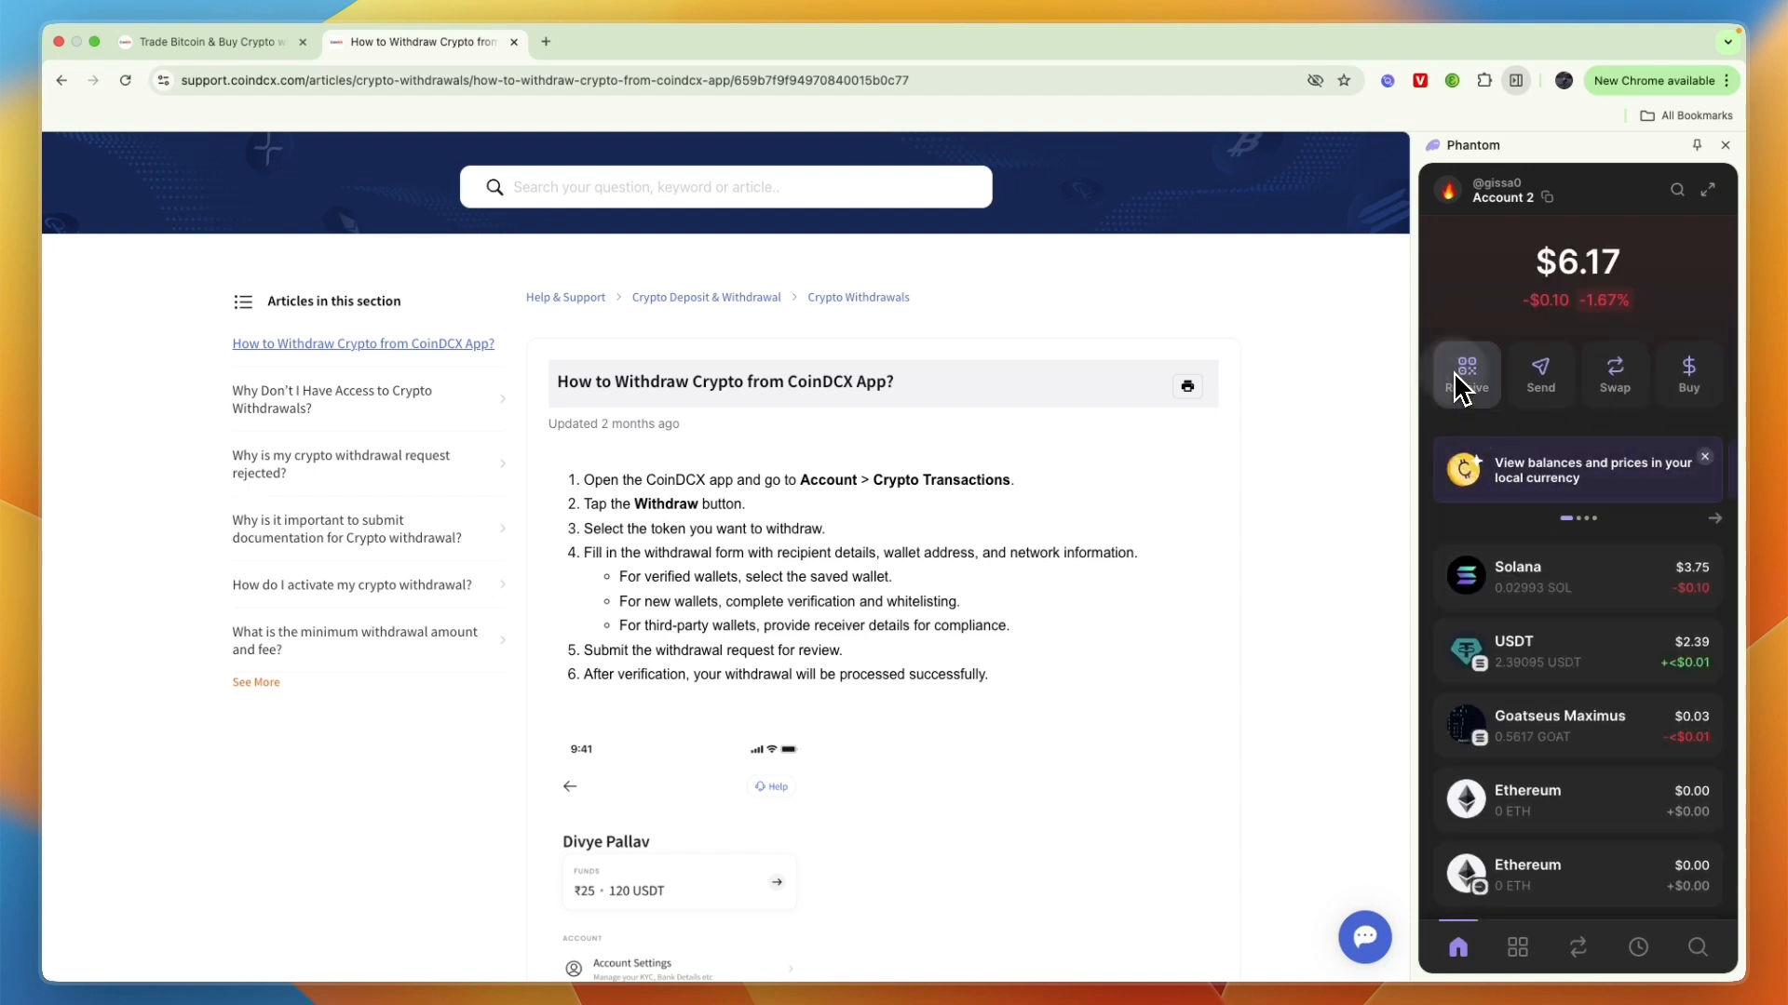
# - Show Phantom's Solana receive address and copy it to the clipboard
pyautogui.click(1465, 373)
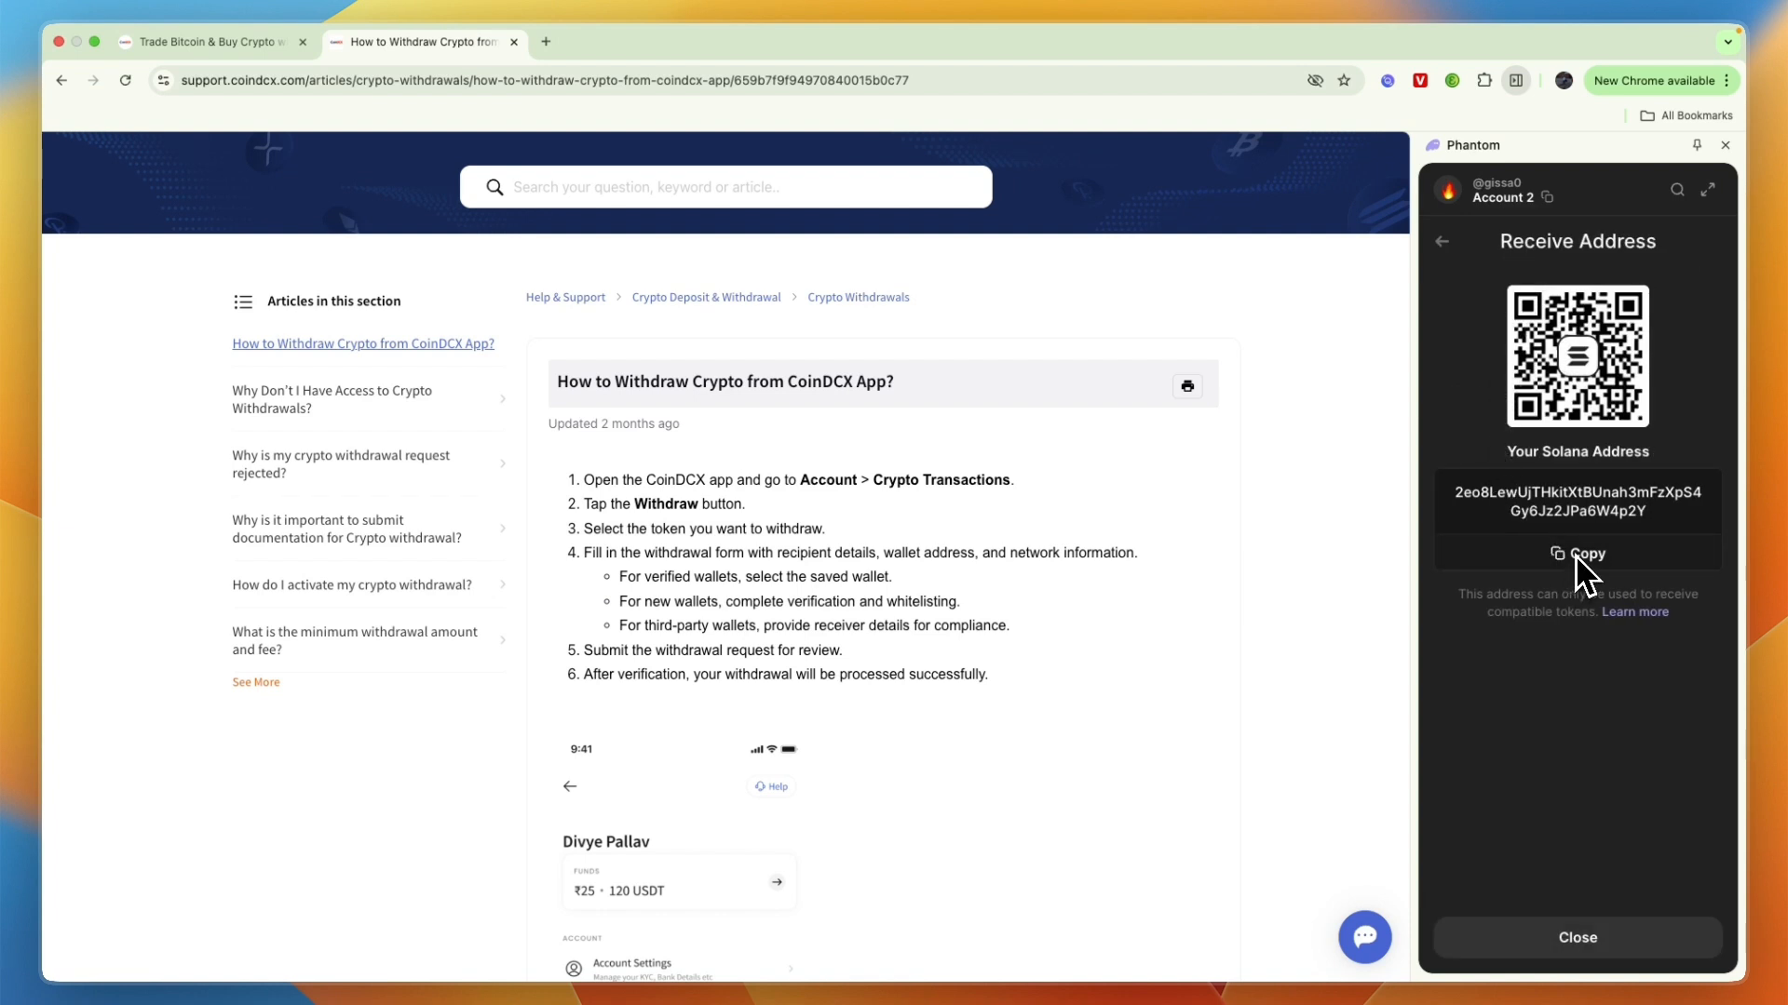
pyautogui.click(1577, 554)
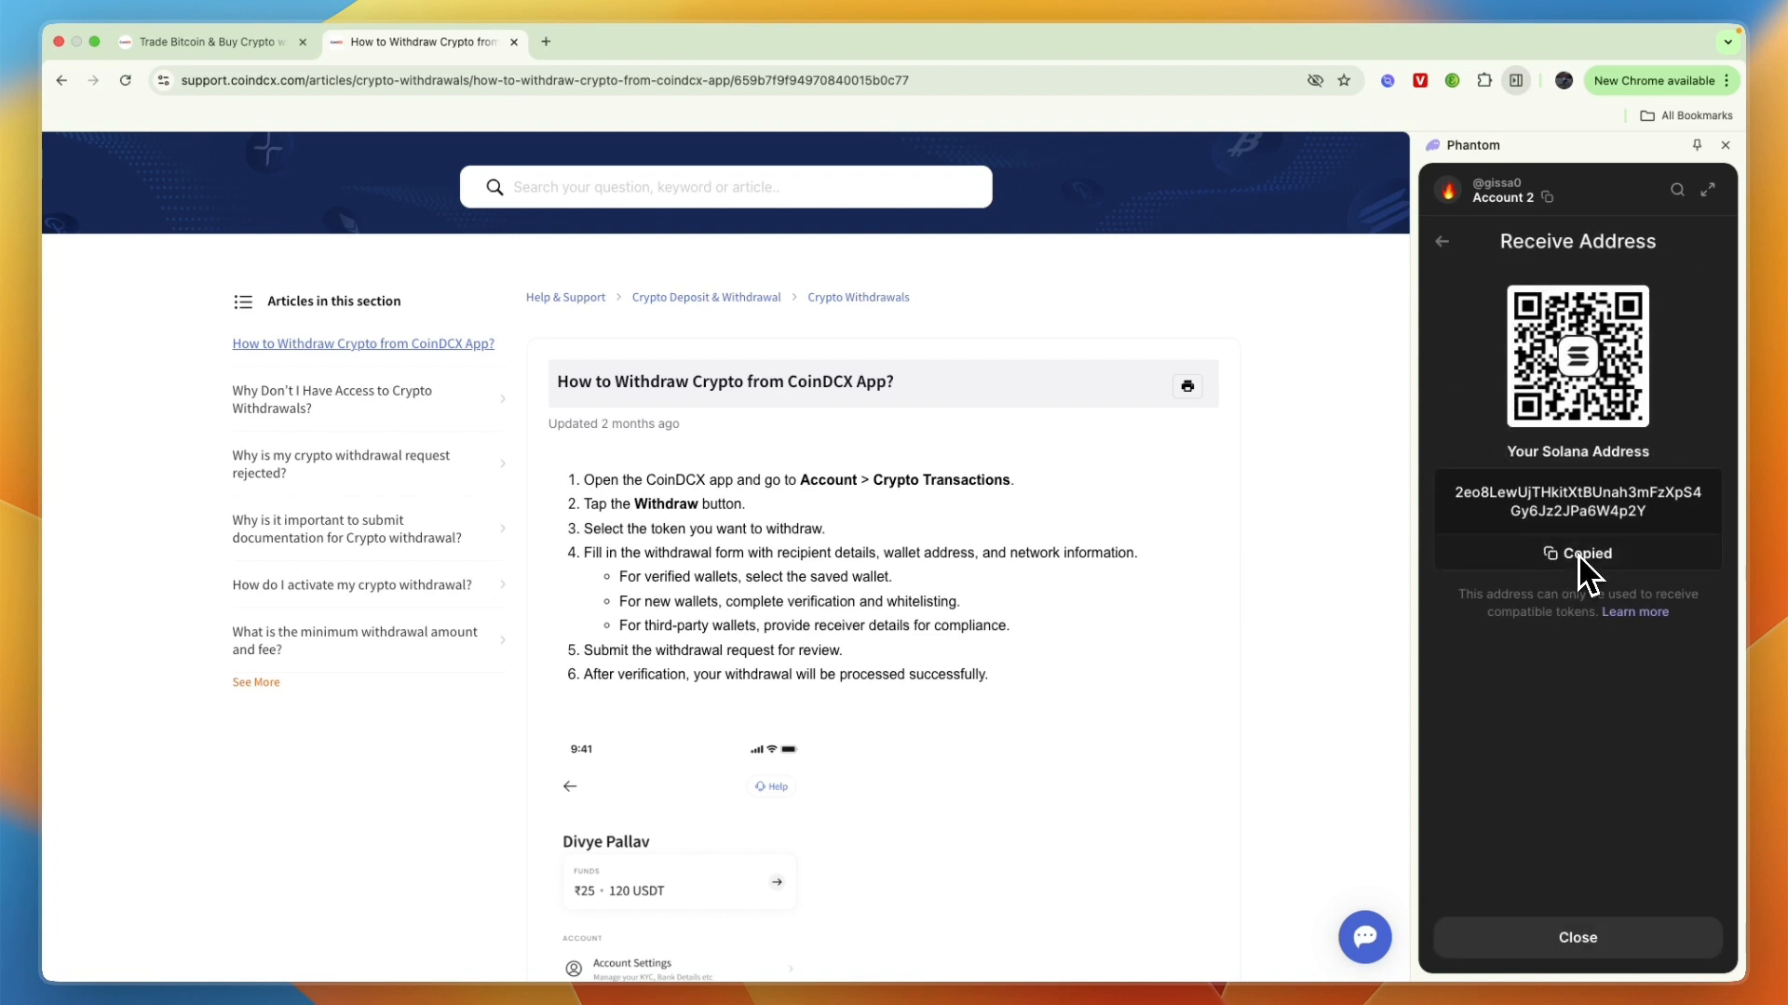
pyautogui.moveTo(1123, 627)
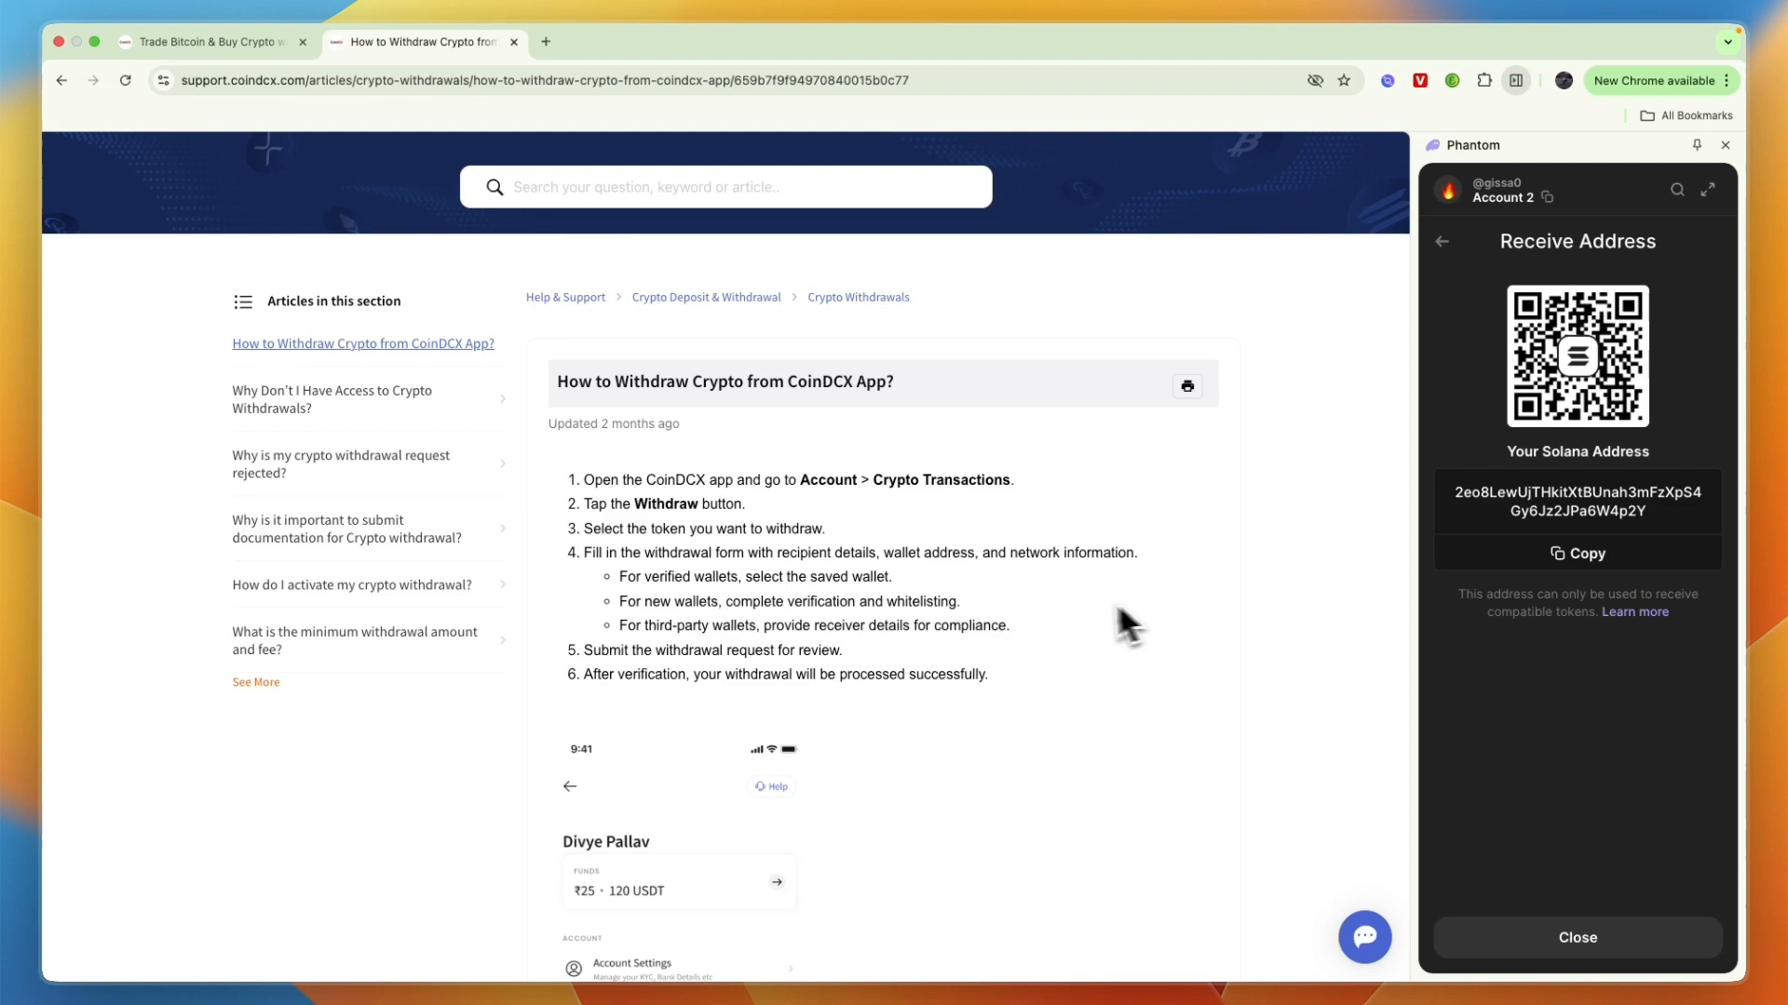
# - Scroll the article past the Withdraw button and token list to the Withdraw BTC form
pyautogui.scroll(-3)
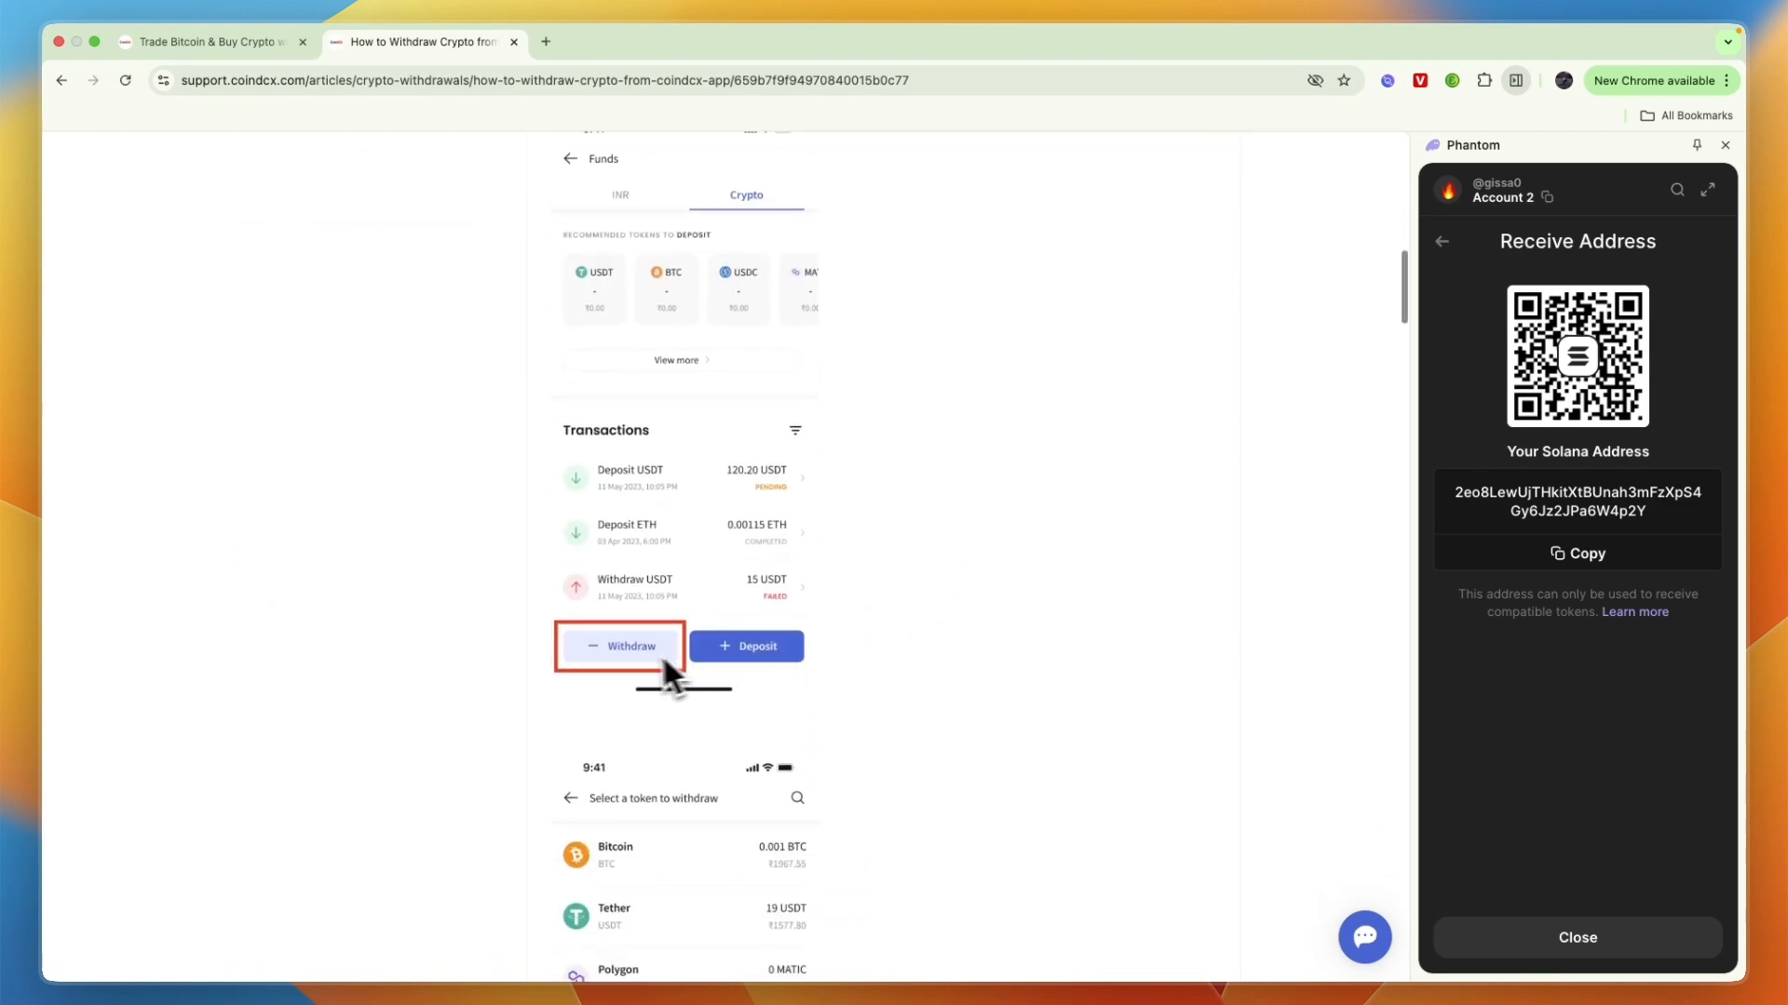
pyautogui.scroll(-3)
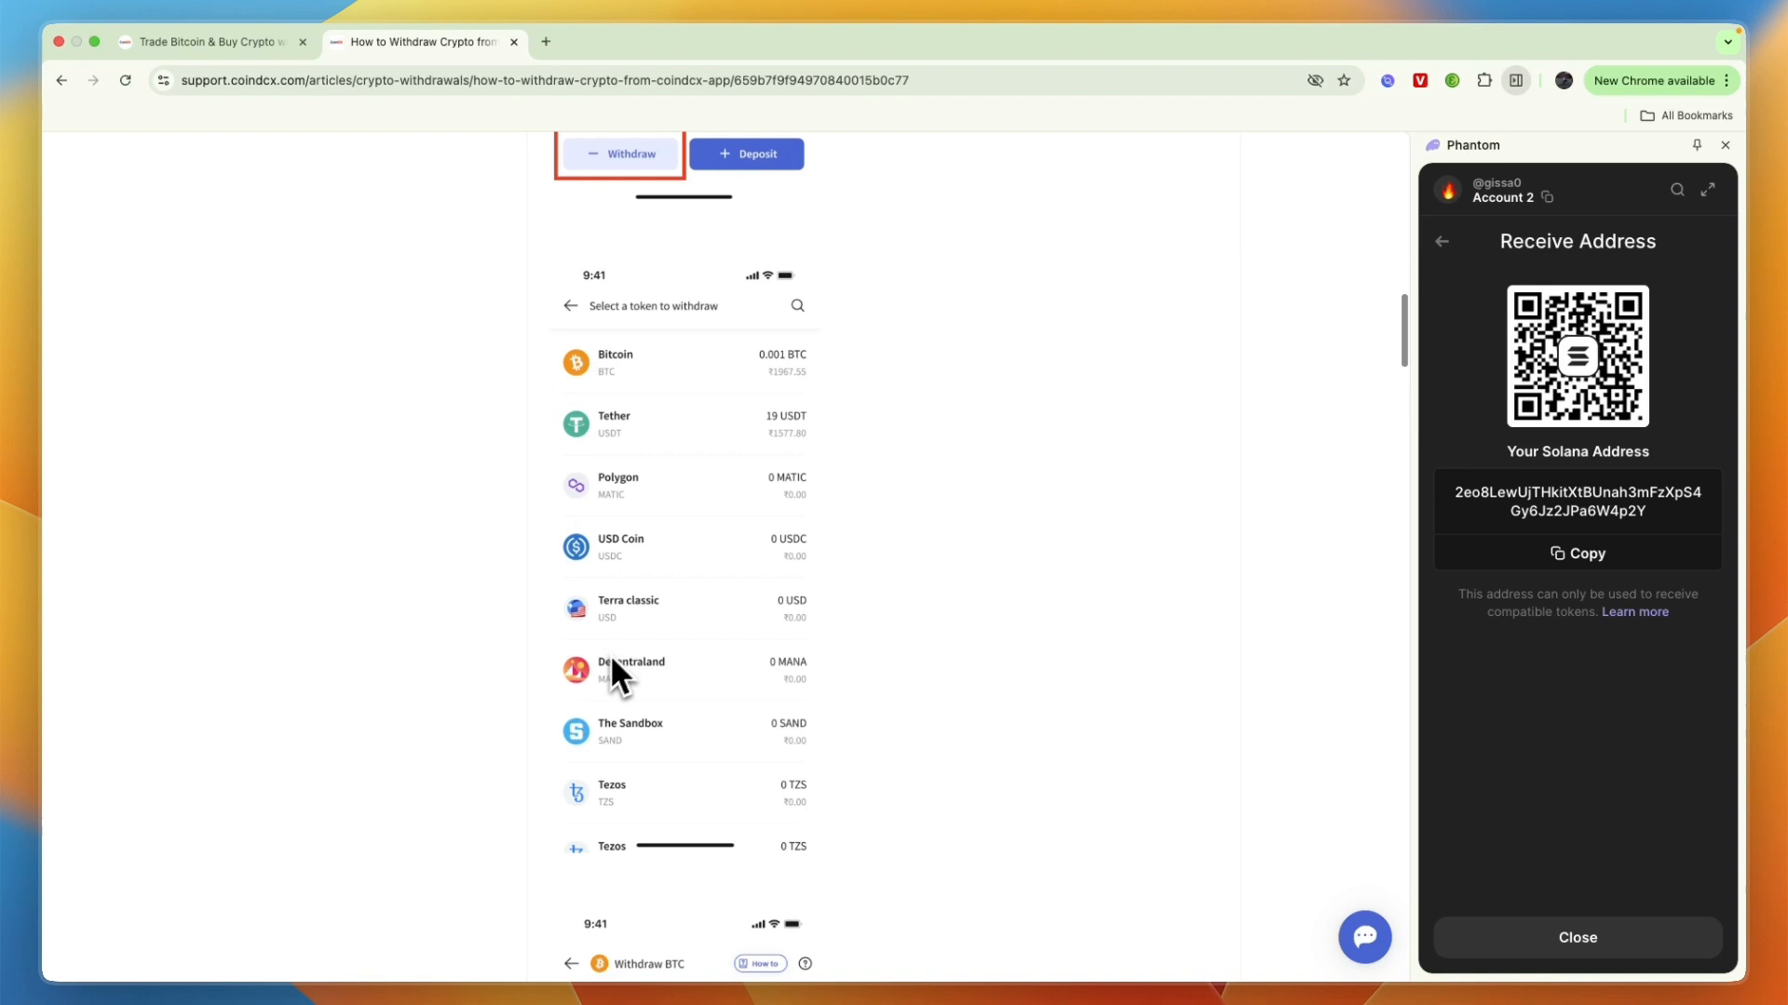
pyautogui.moveTo(661, 522)
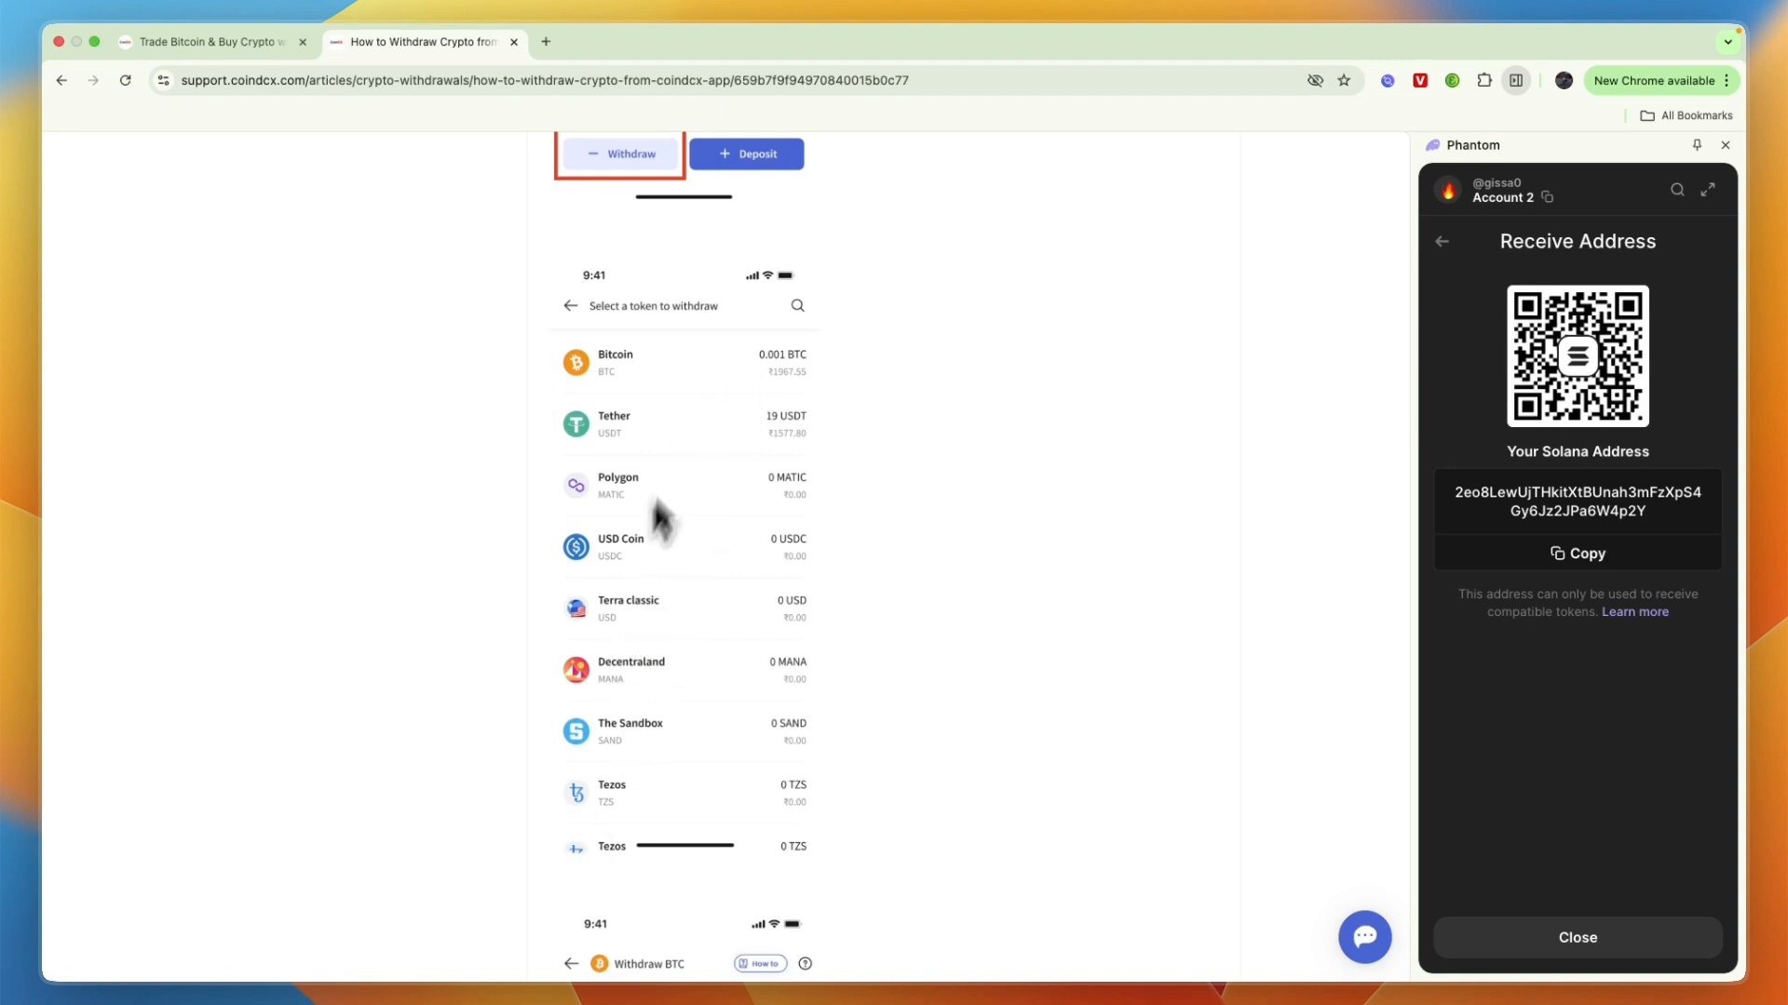
pyautogui.scroll(-3)
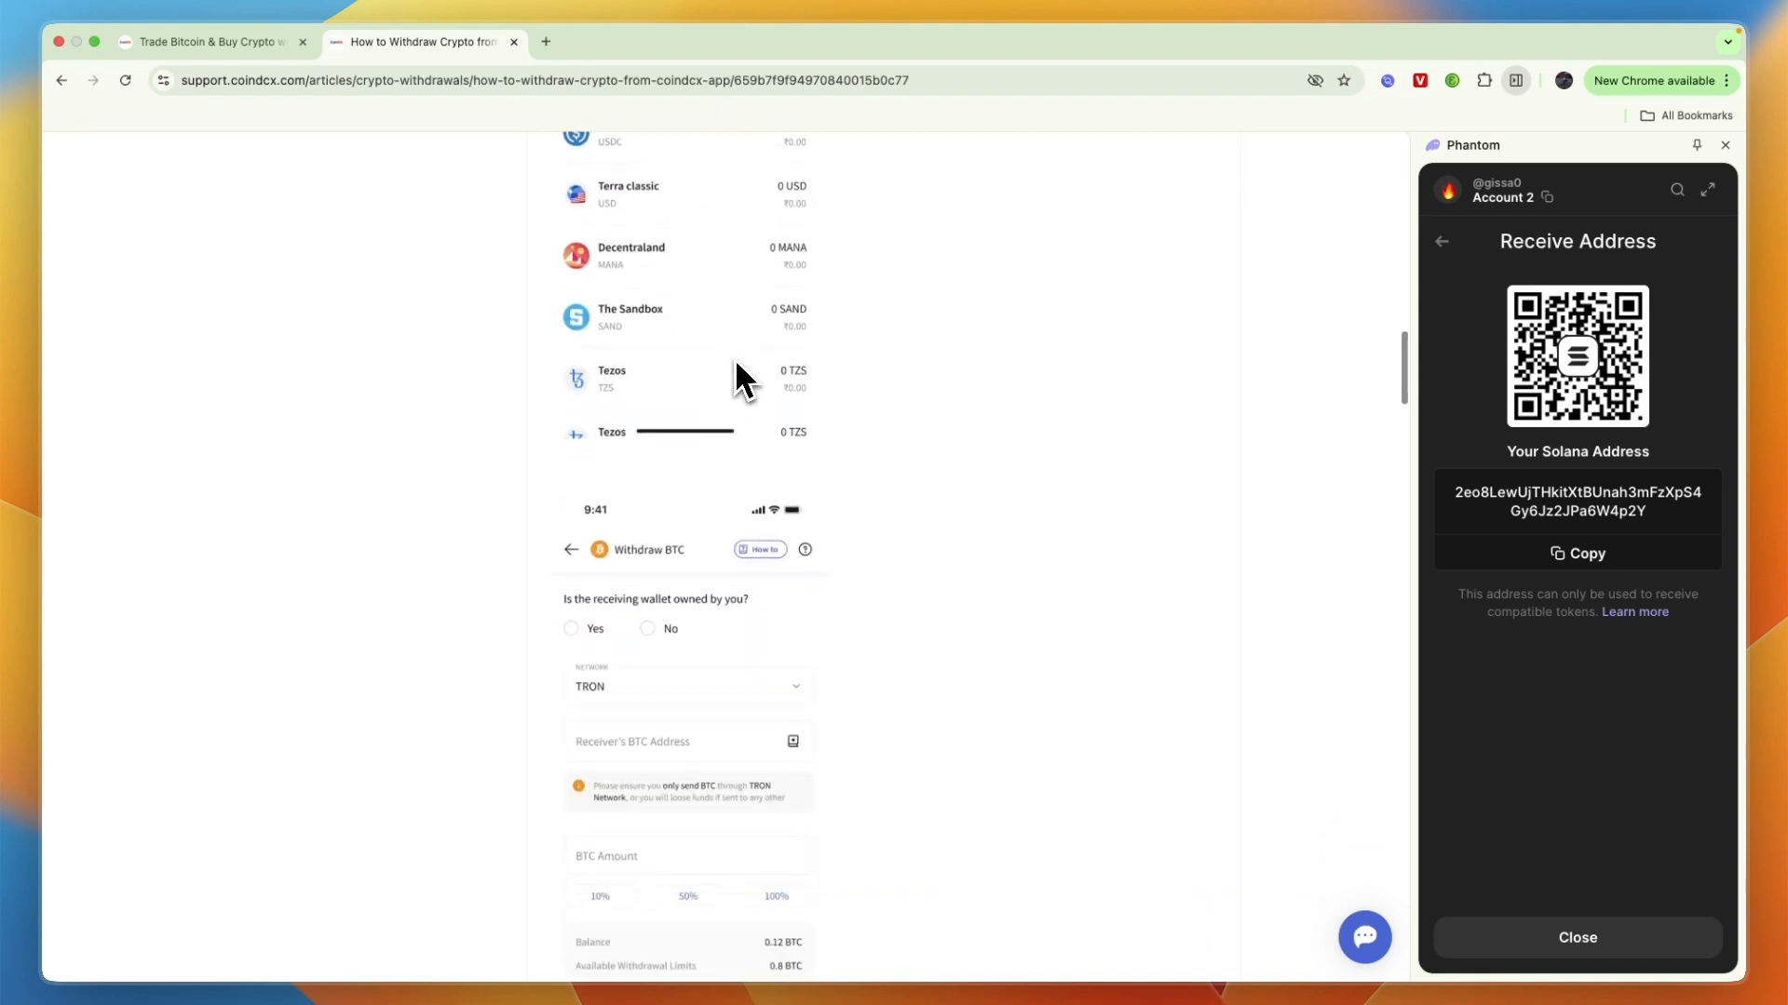
pyautogui.scroll(-3)
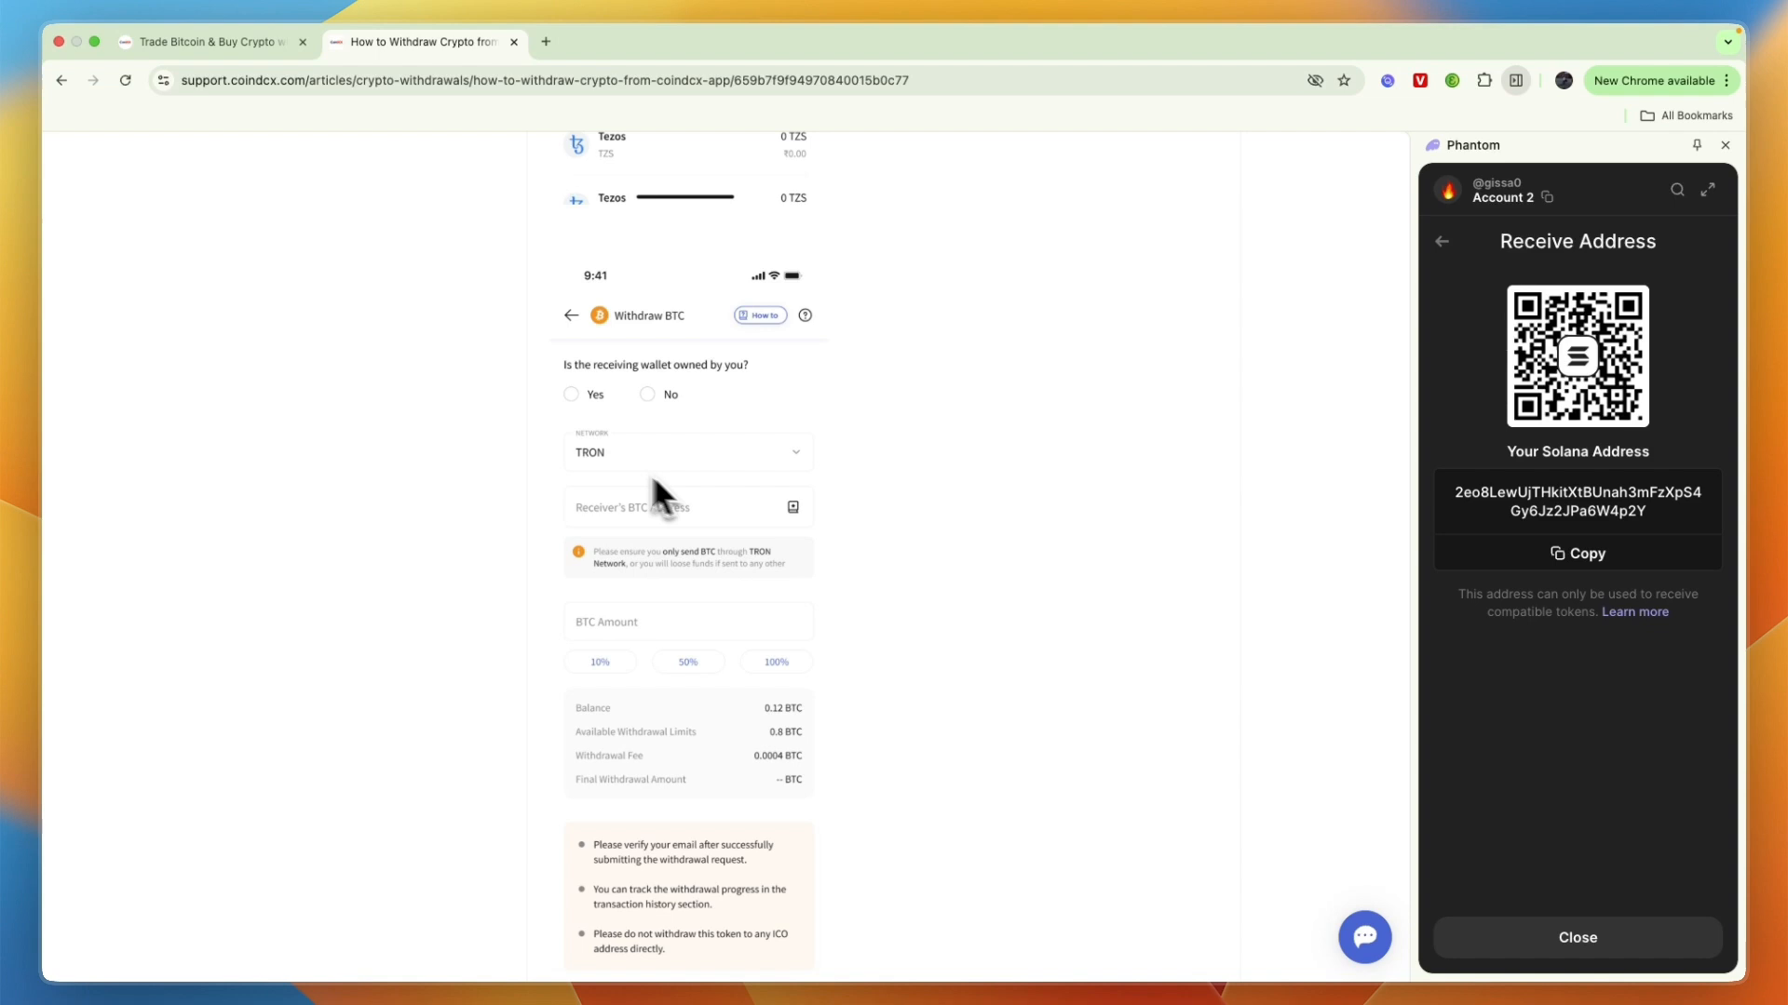
pyautogui.moveTo(585, 536)
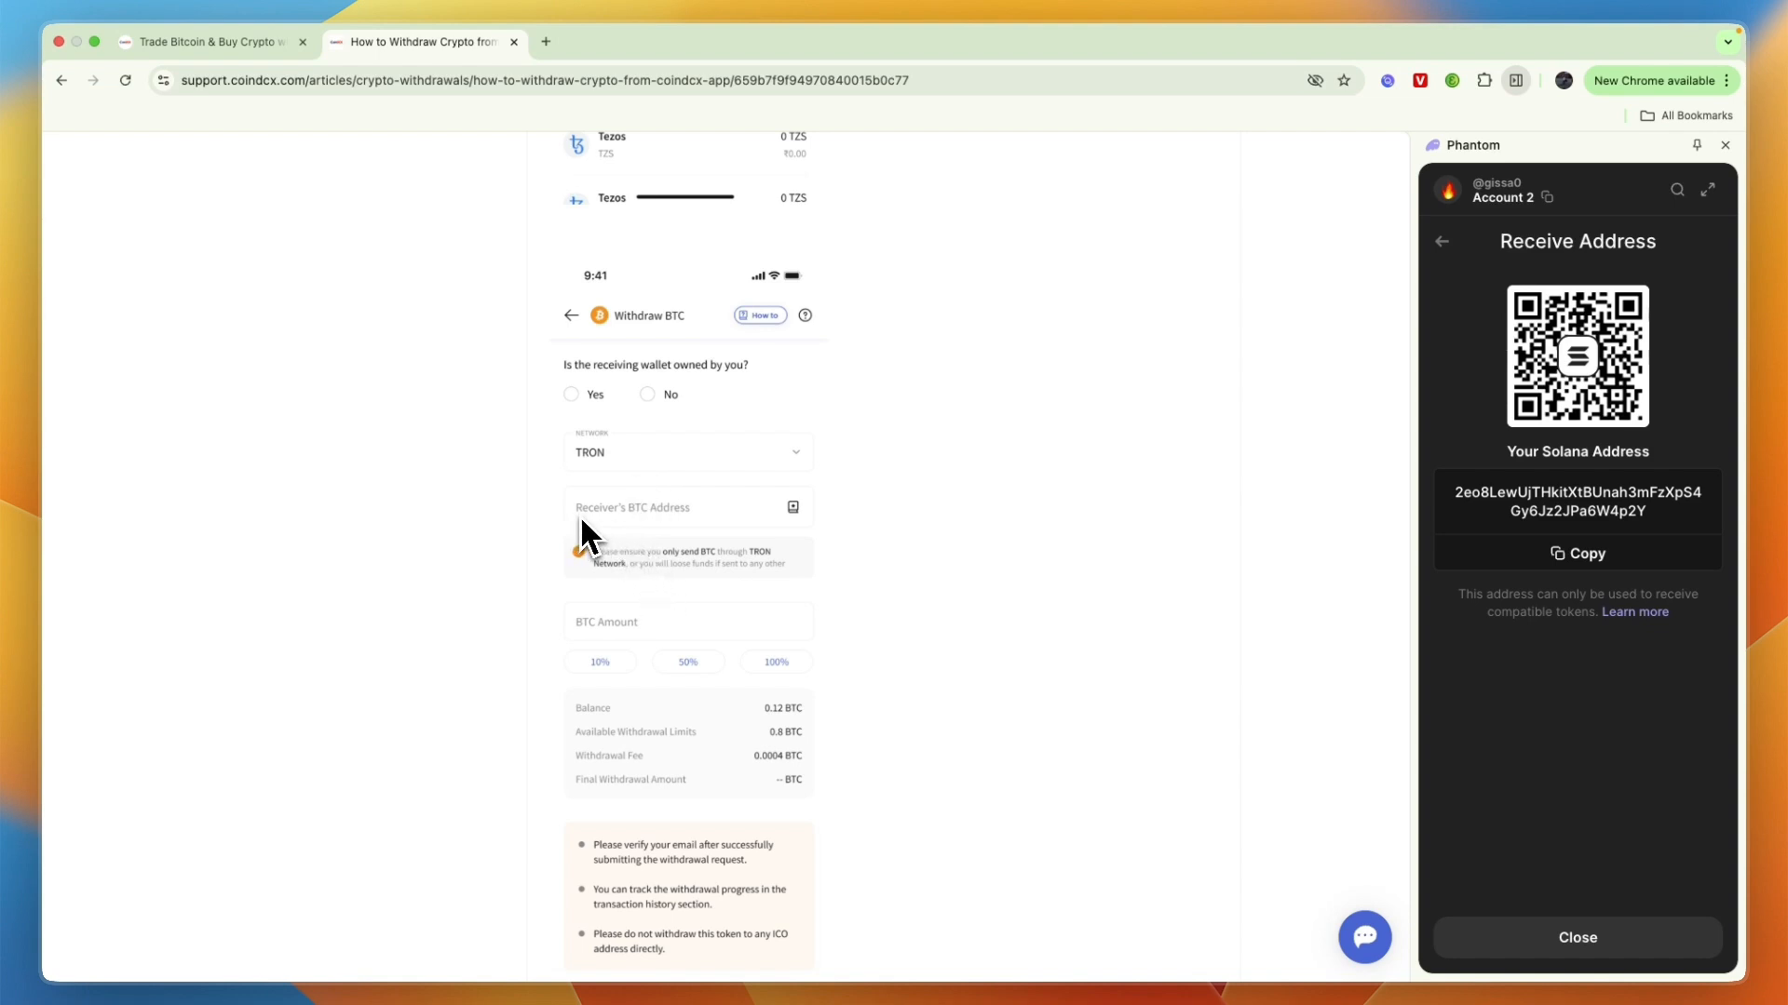
pyautogui.moveTo(650, 536)
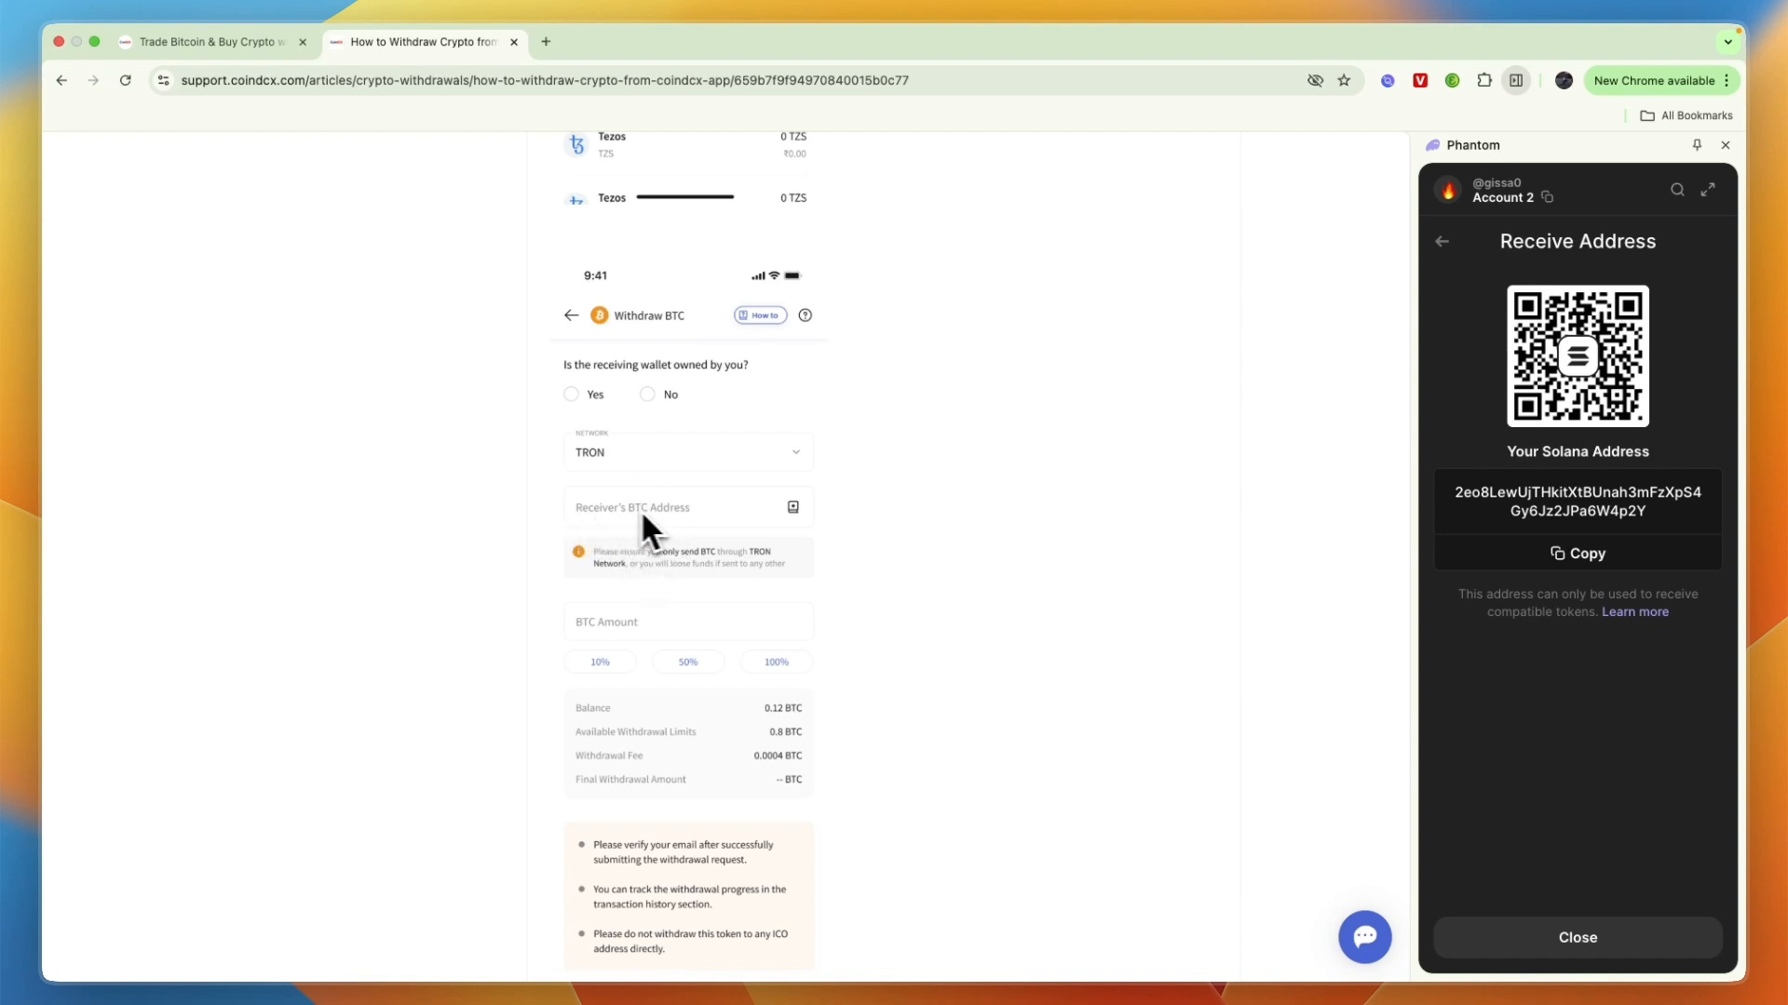
pyautogui.moveTo(1601, 496)
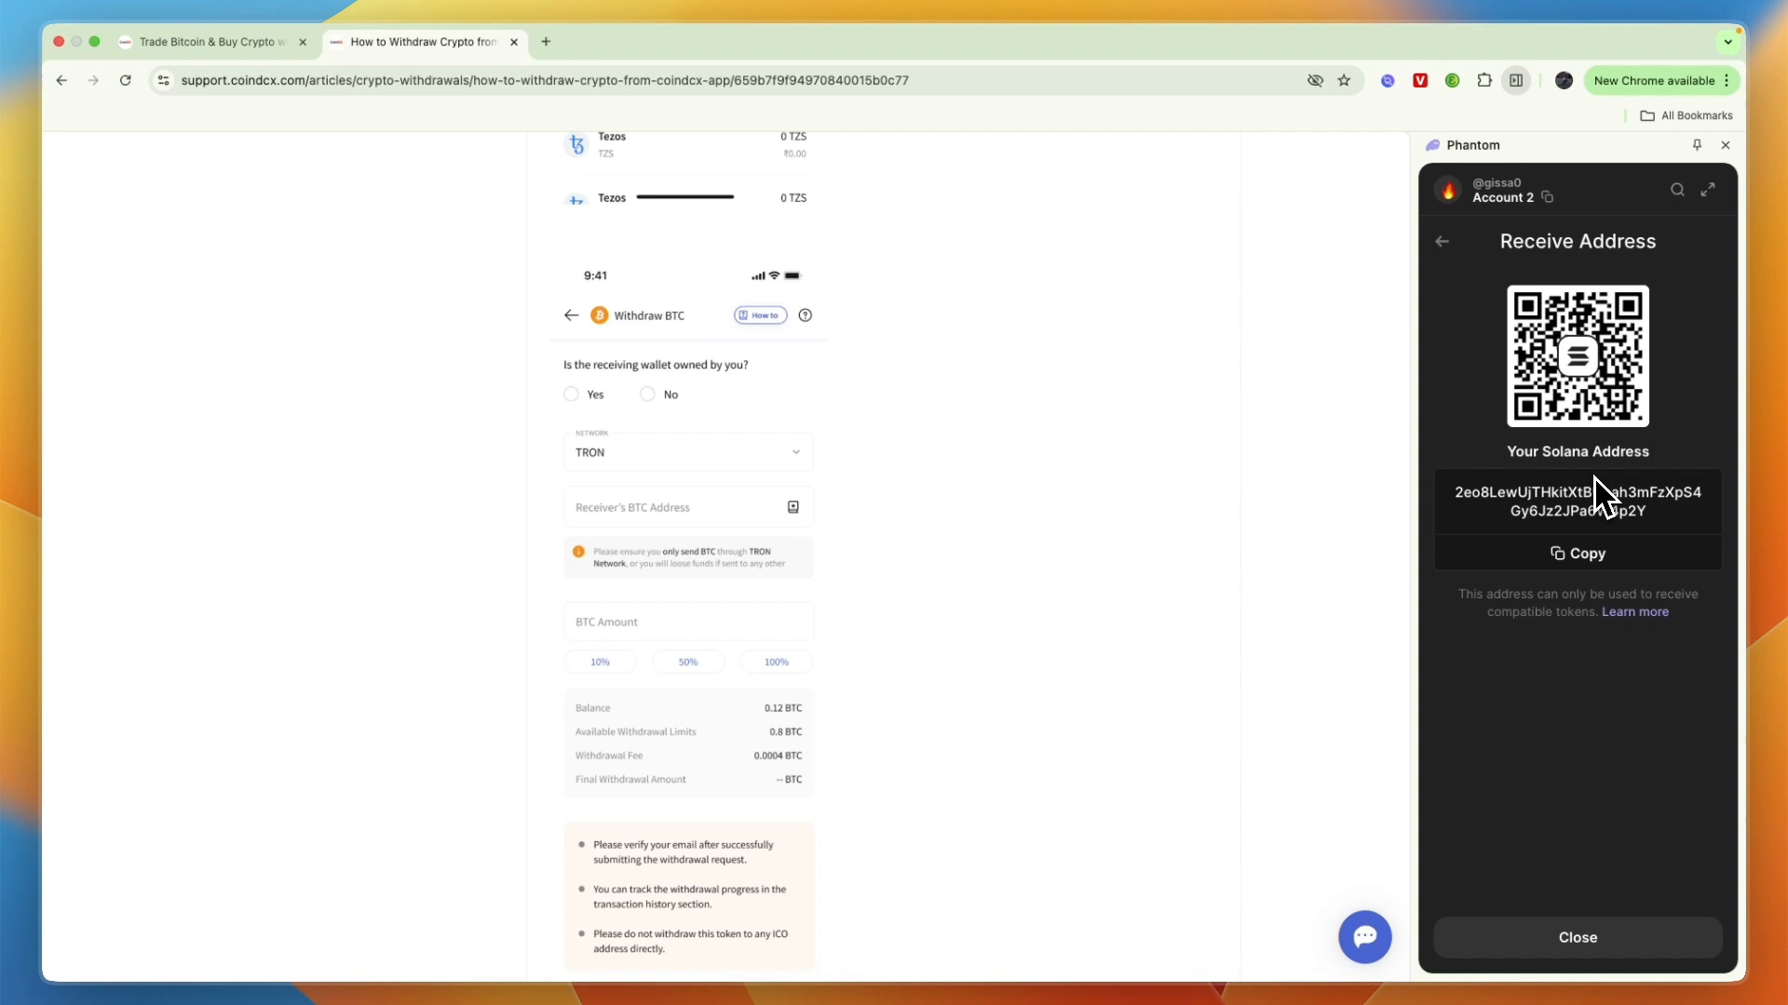
pyautogui.moveTo(672, 530)
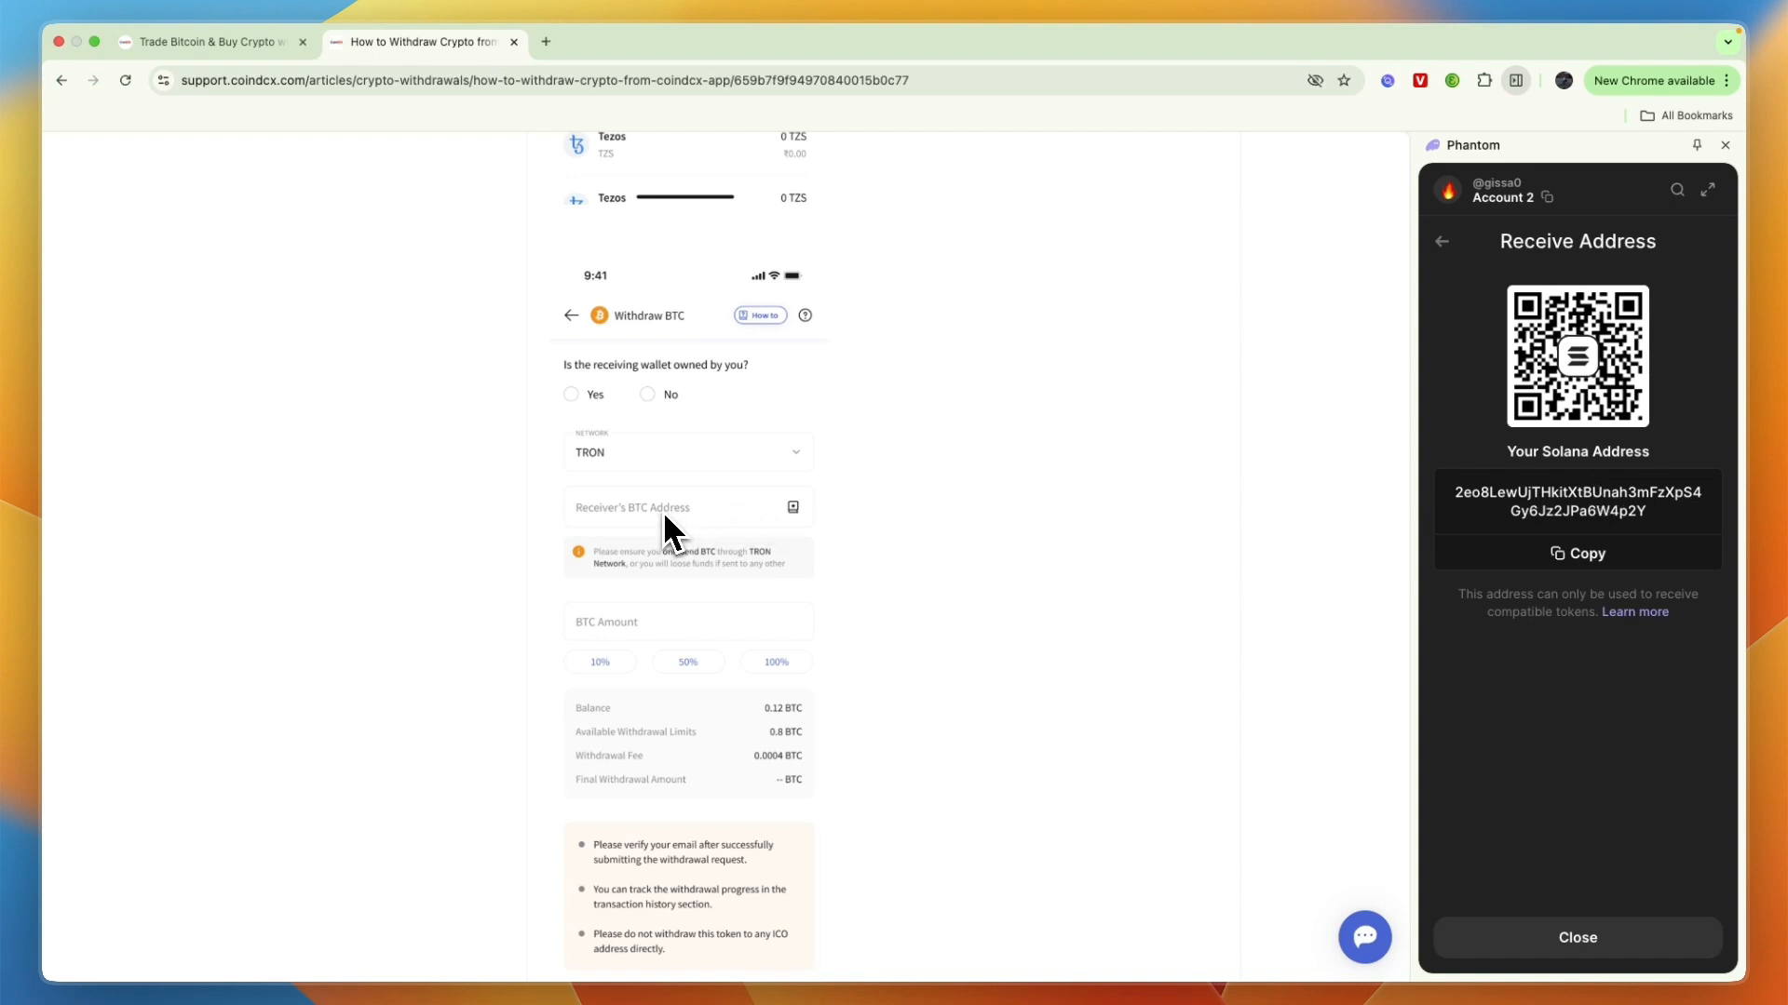
pyautogui.moveTo(609, 472)
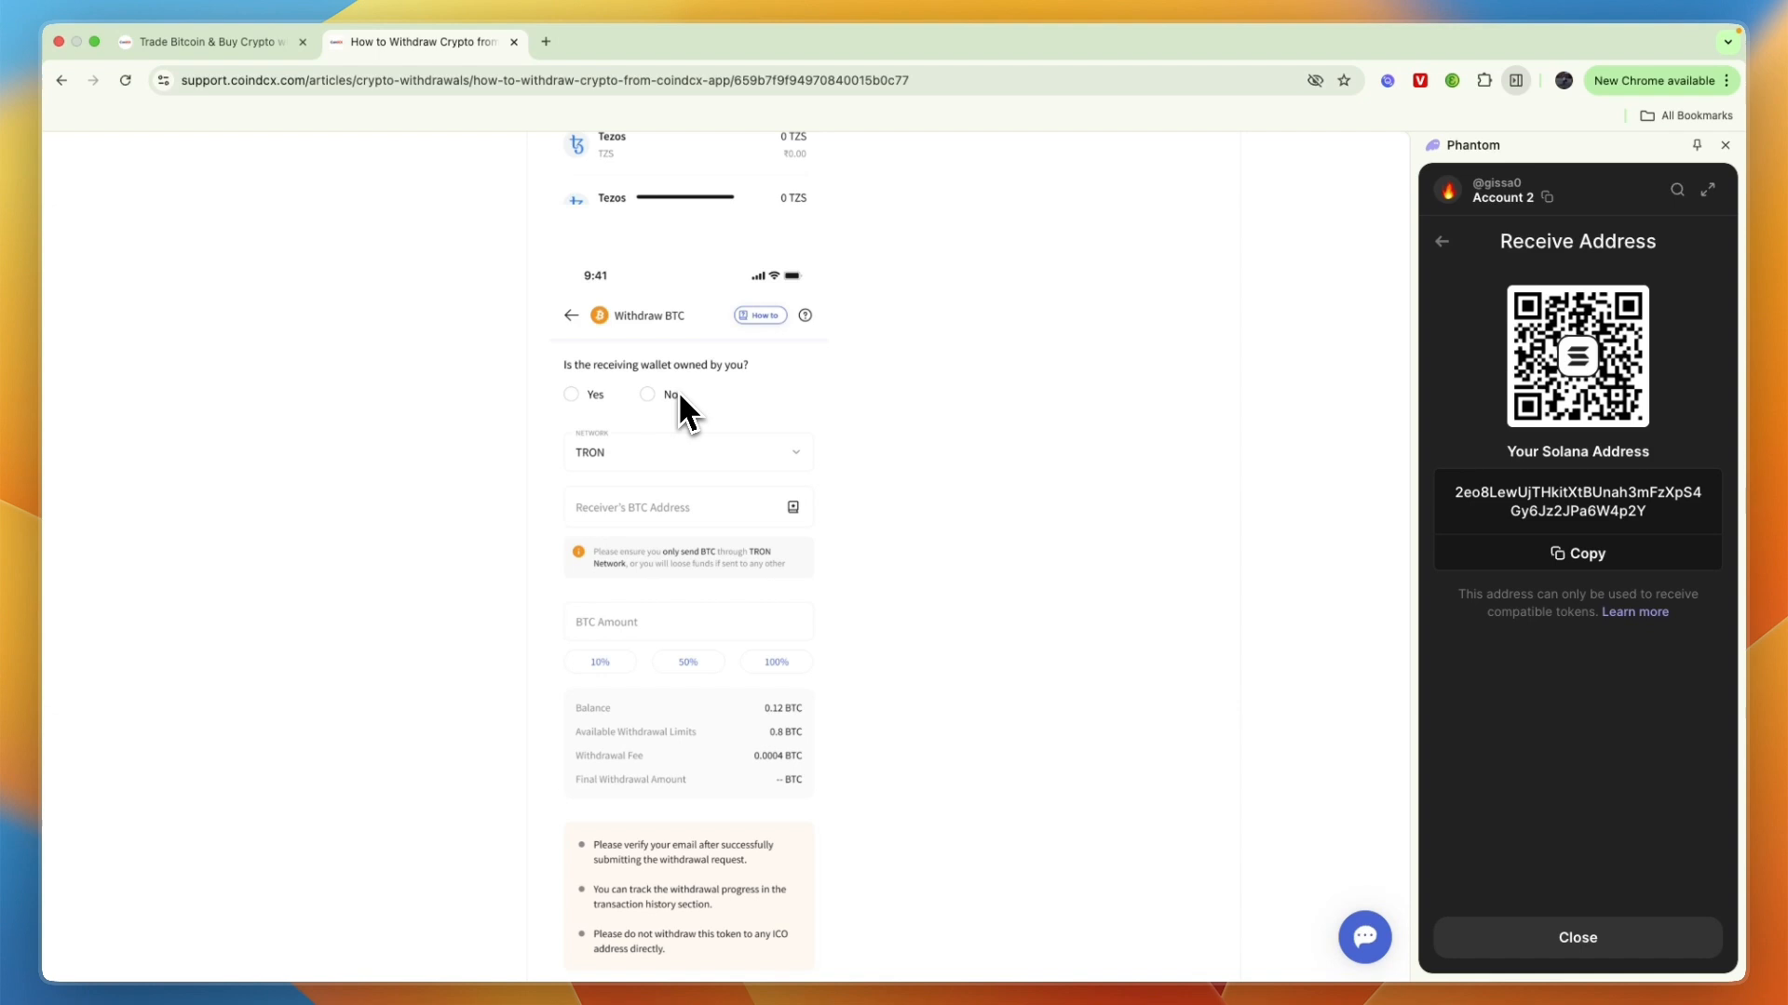
pyautogui.moveTo(656, 445)
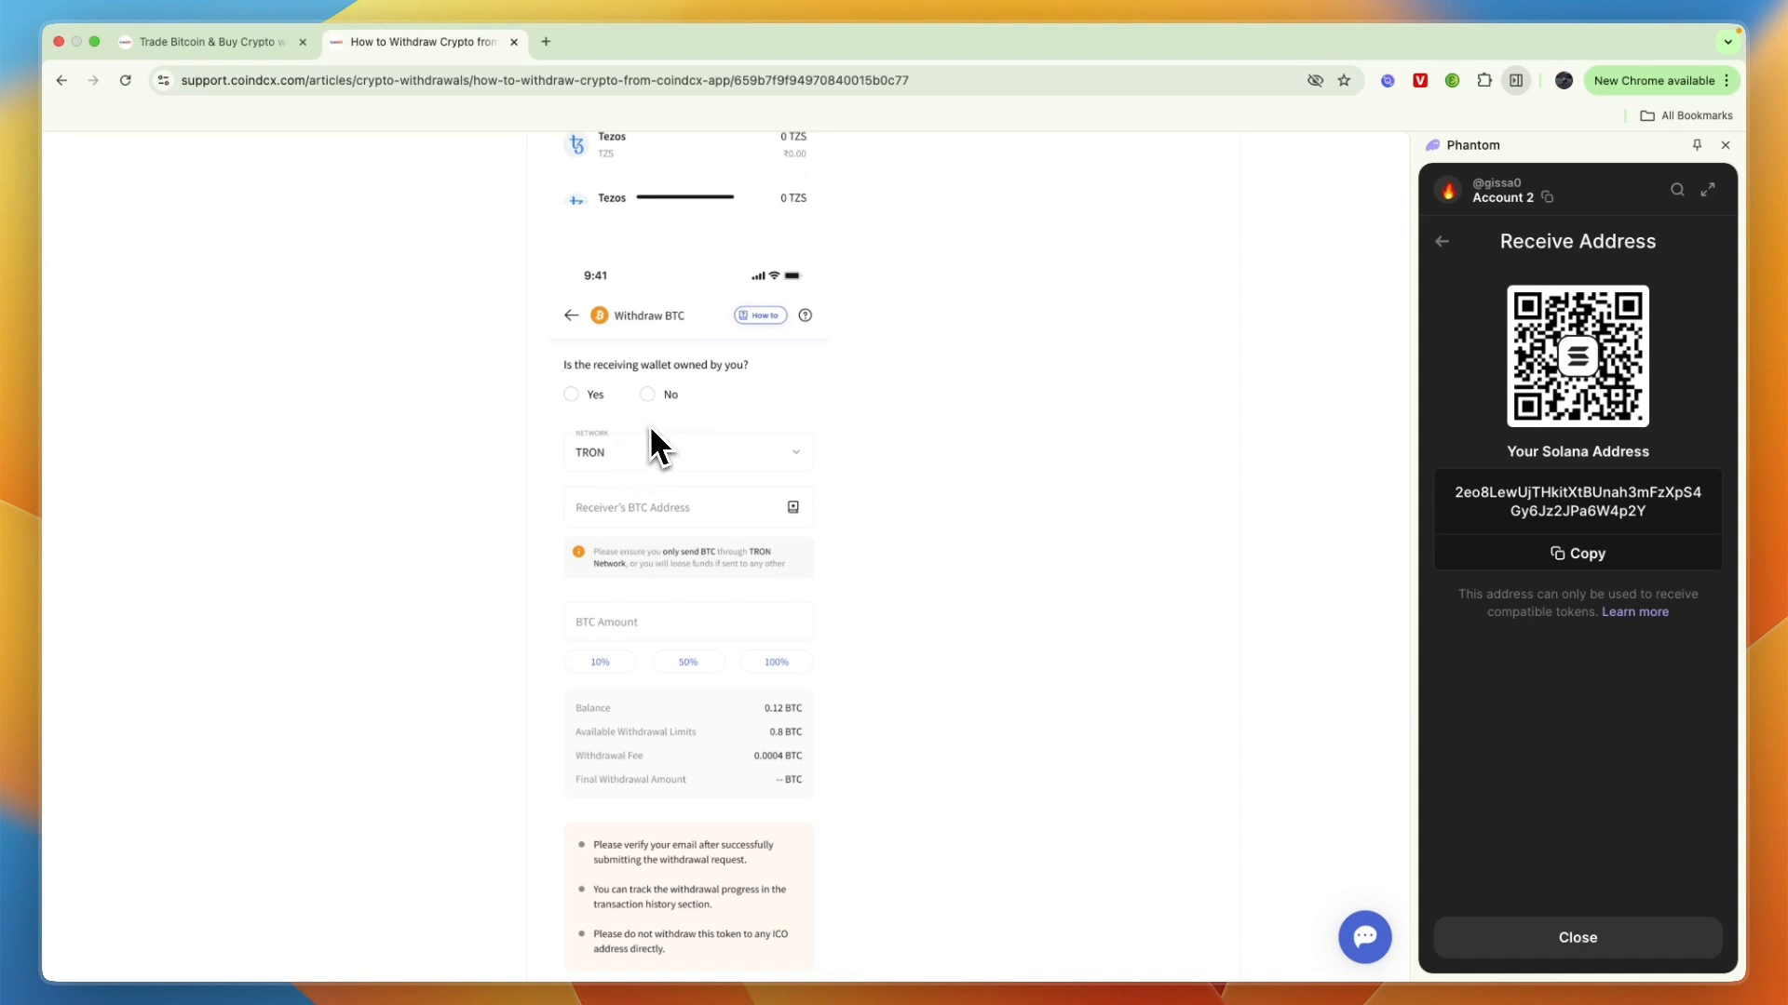
# - Review the Address book screenshot, return to the withdrawal steps, and close Phantom's receive screen
pyautogui.scroll(-3)
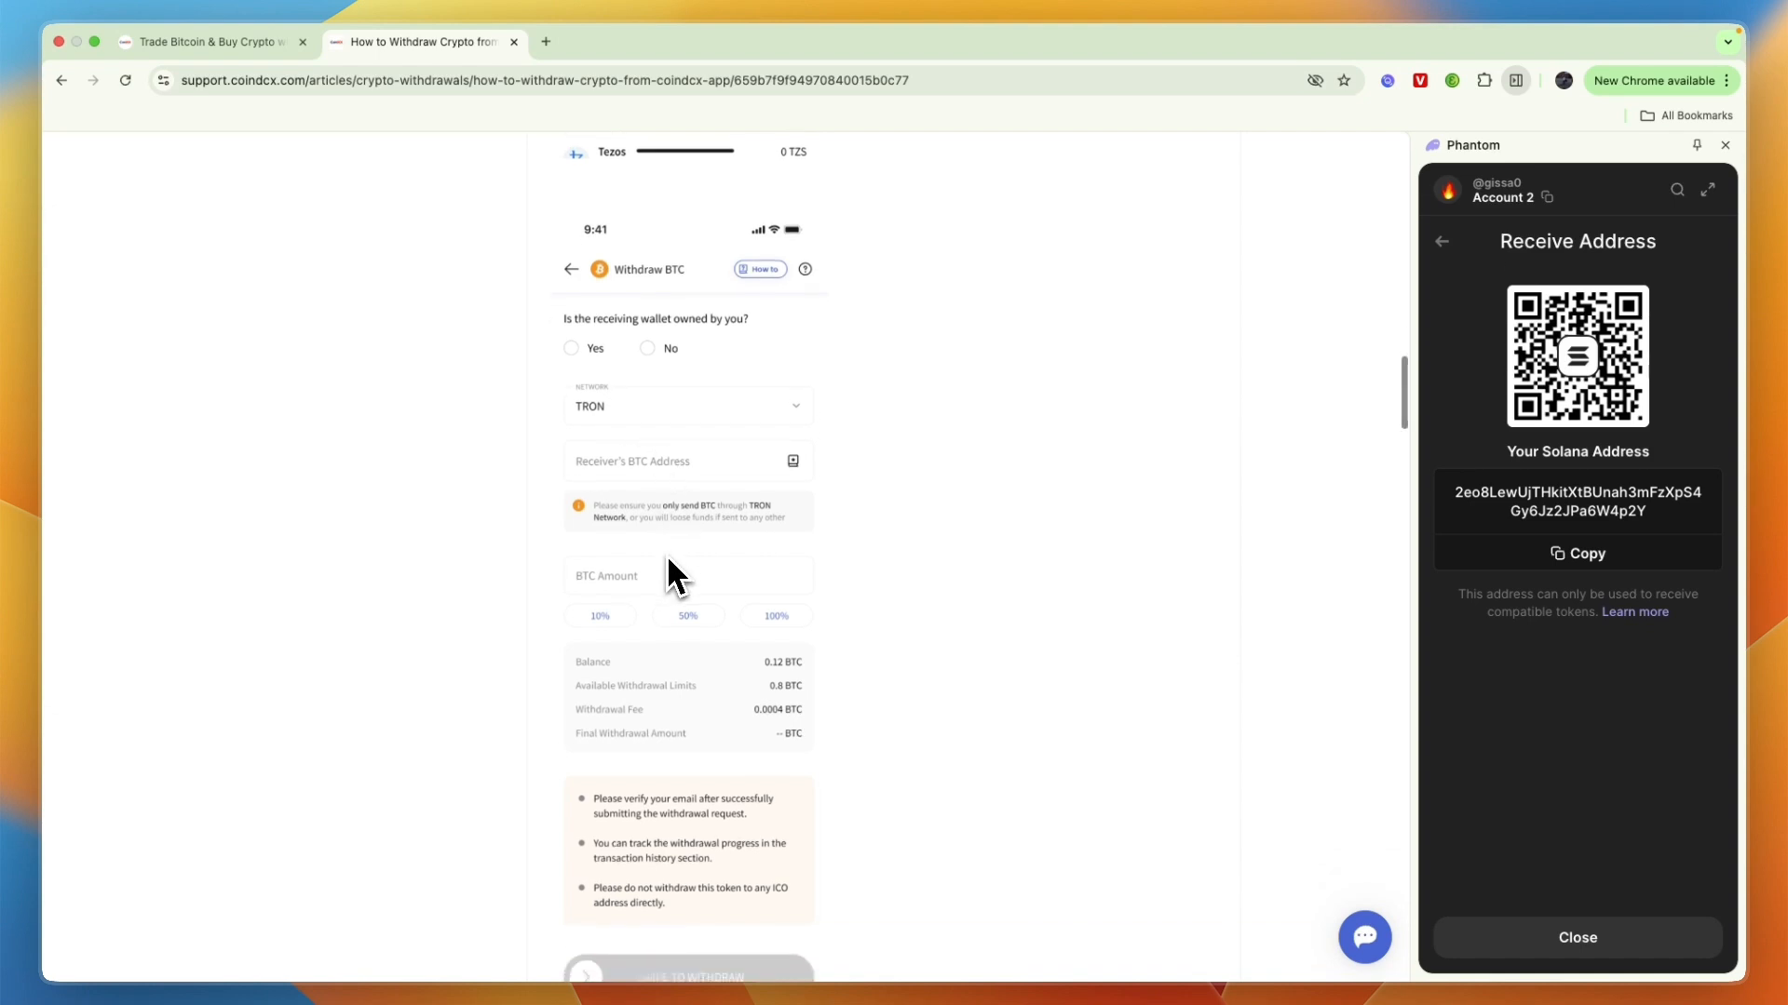
pyautogui.scroll(-3)
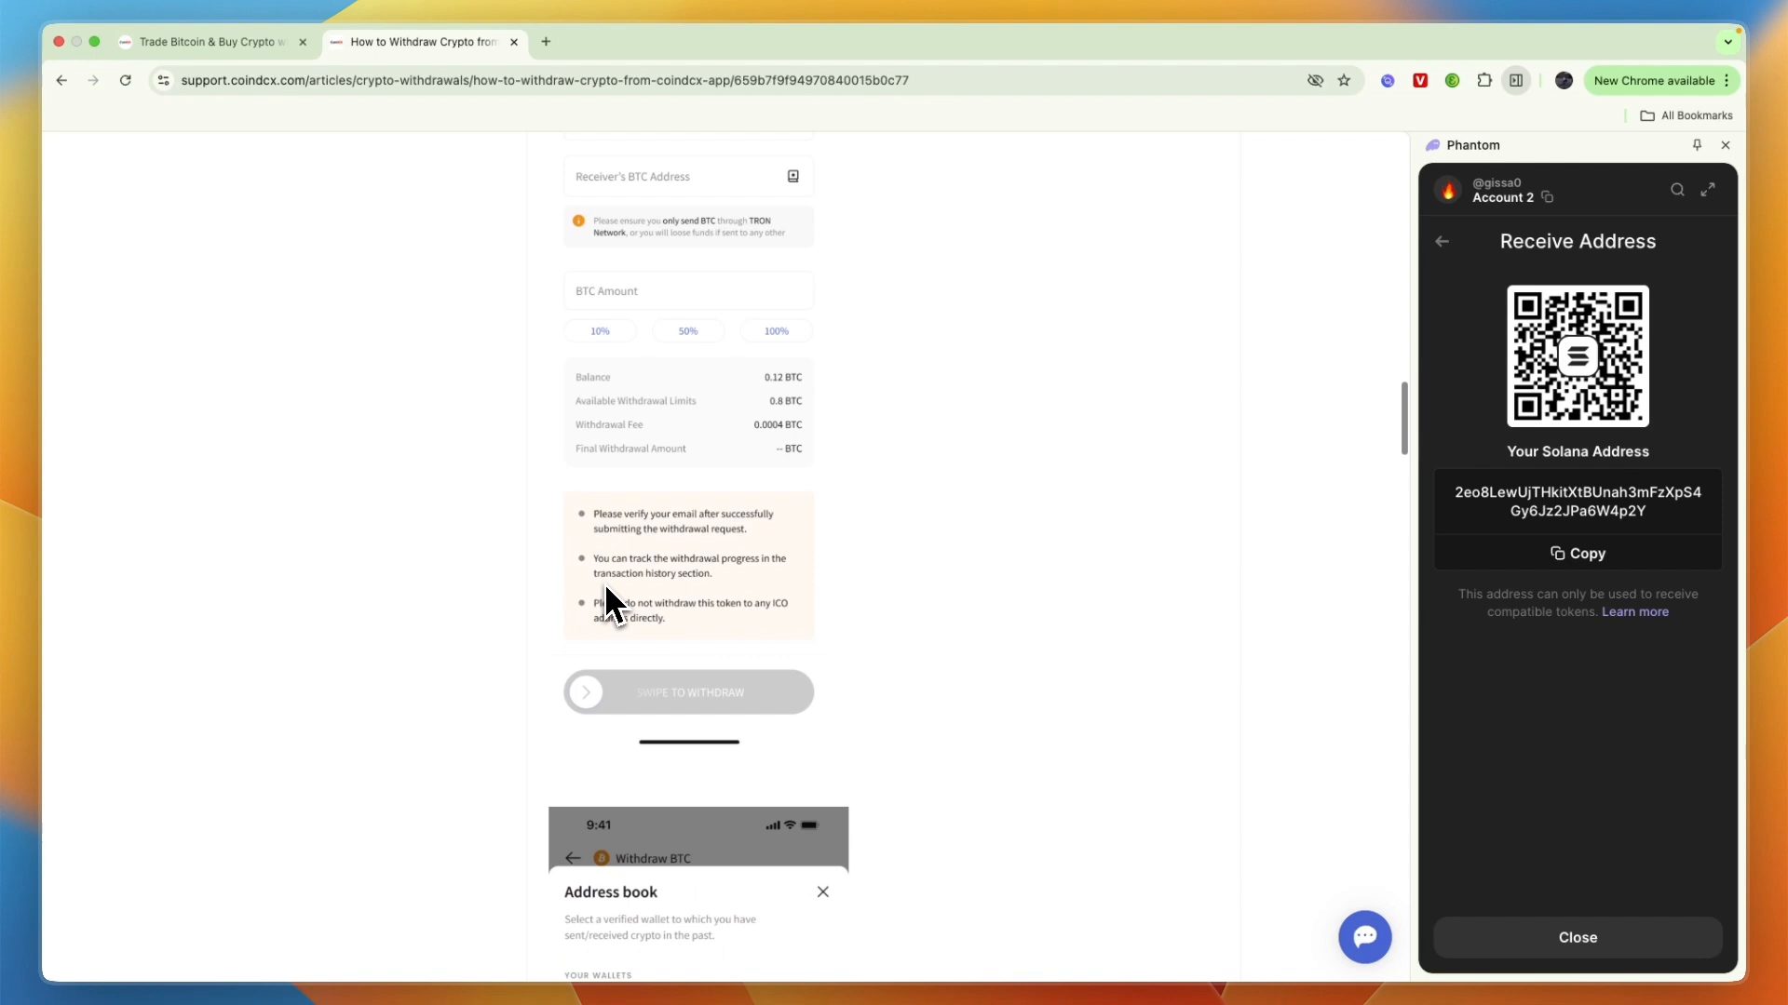
pyautogui.scroll(-3)
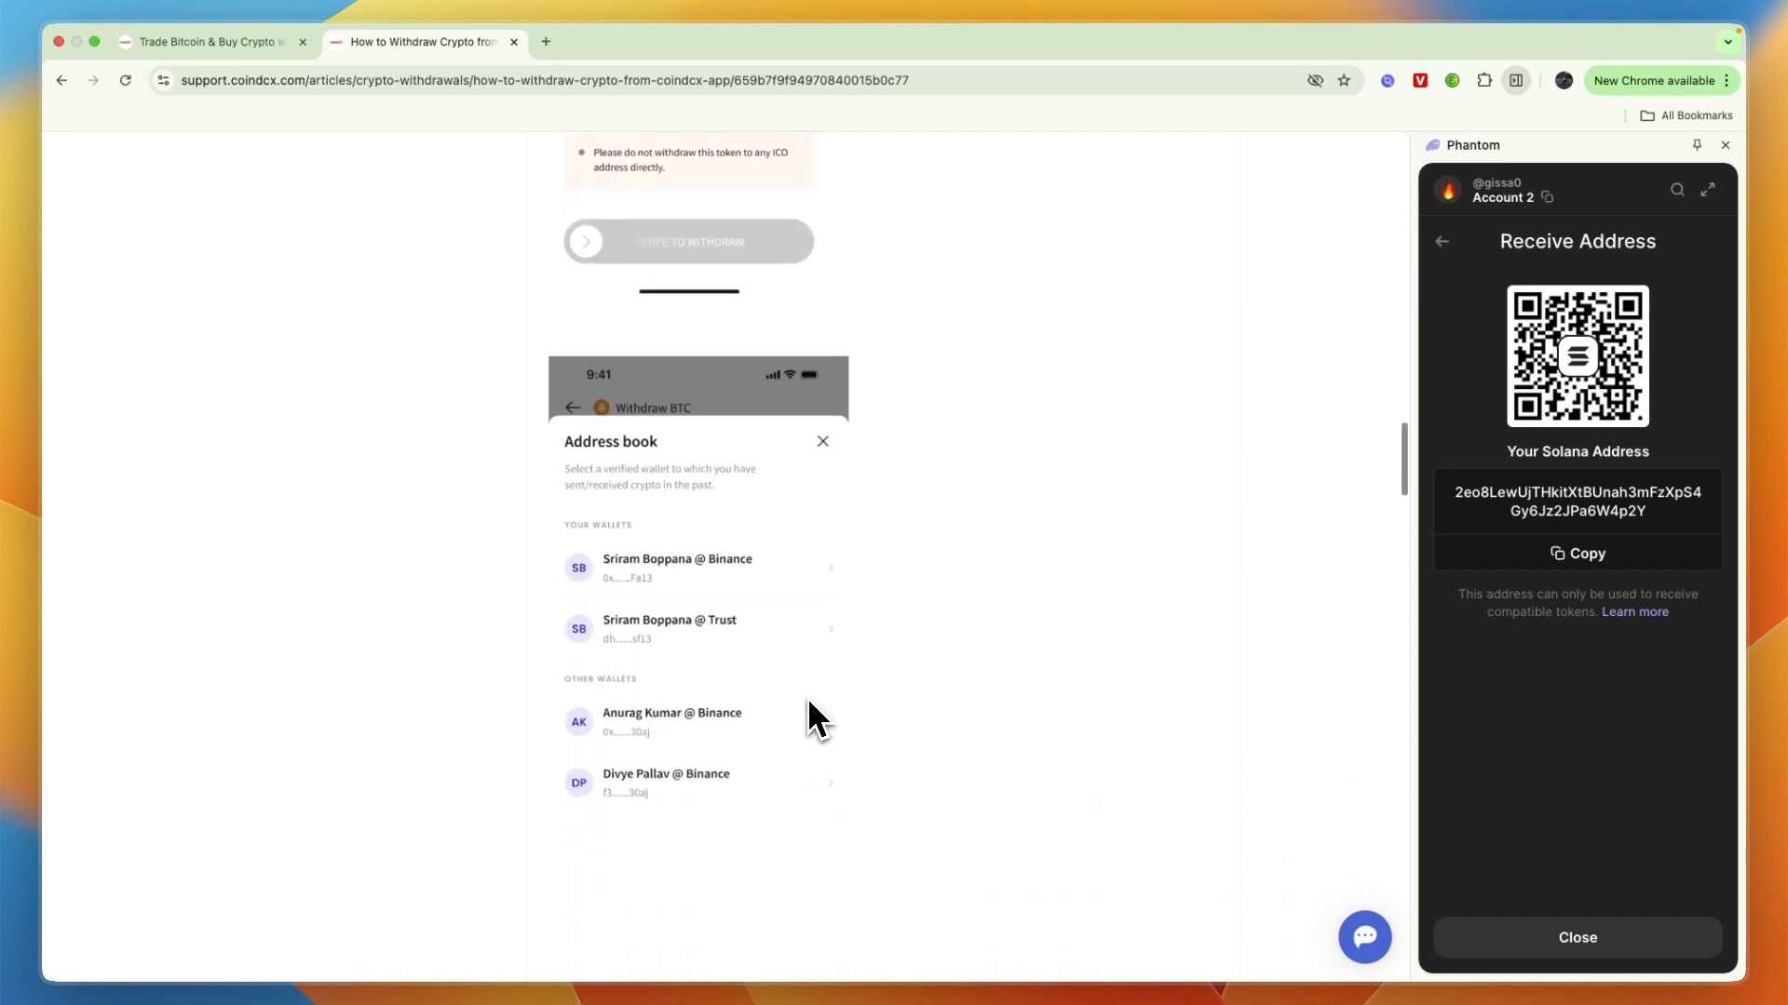
pyautogui.scroll(3)
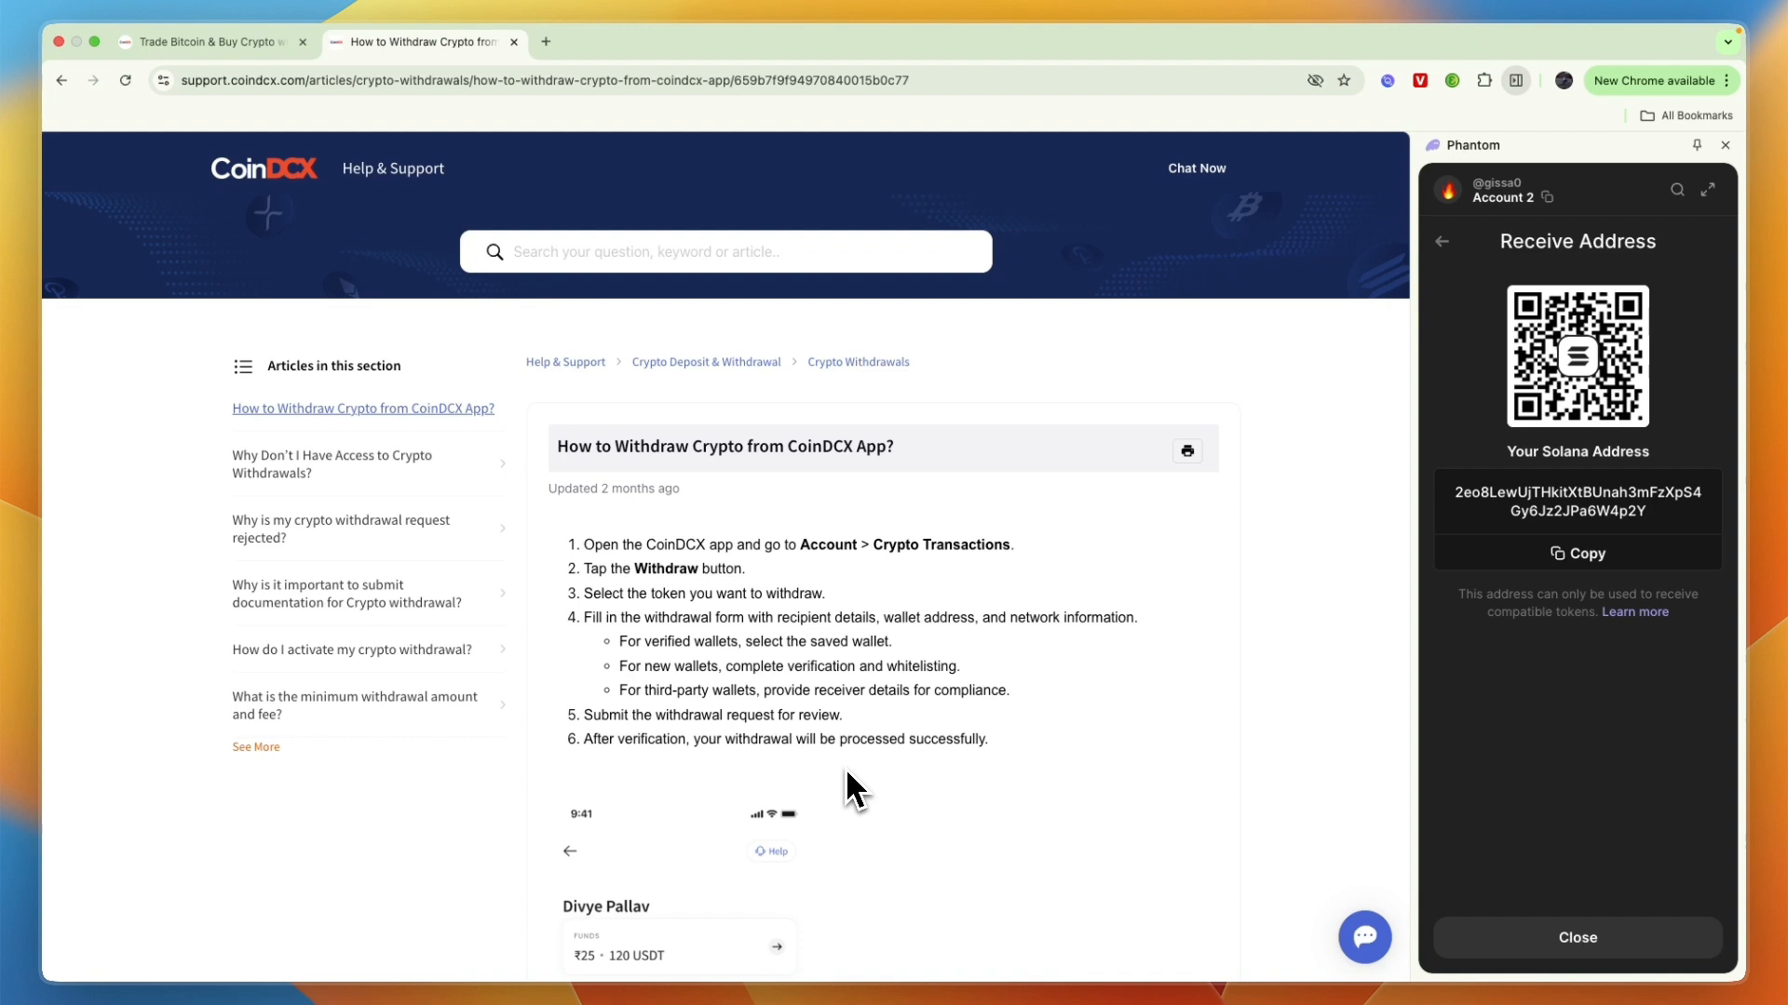
pyautogui.click(1441, 240)
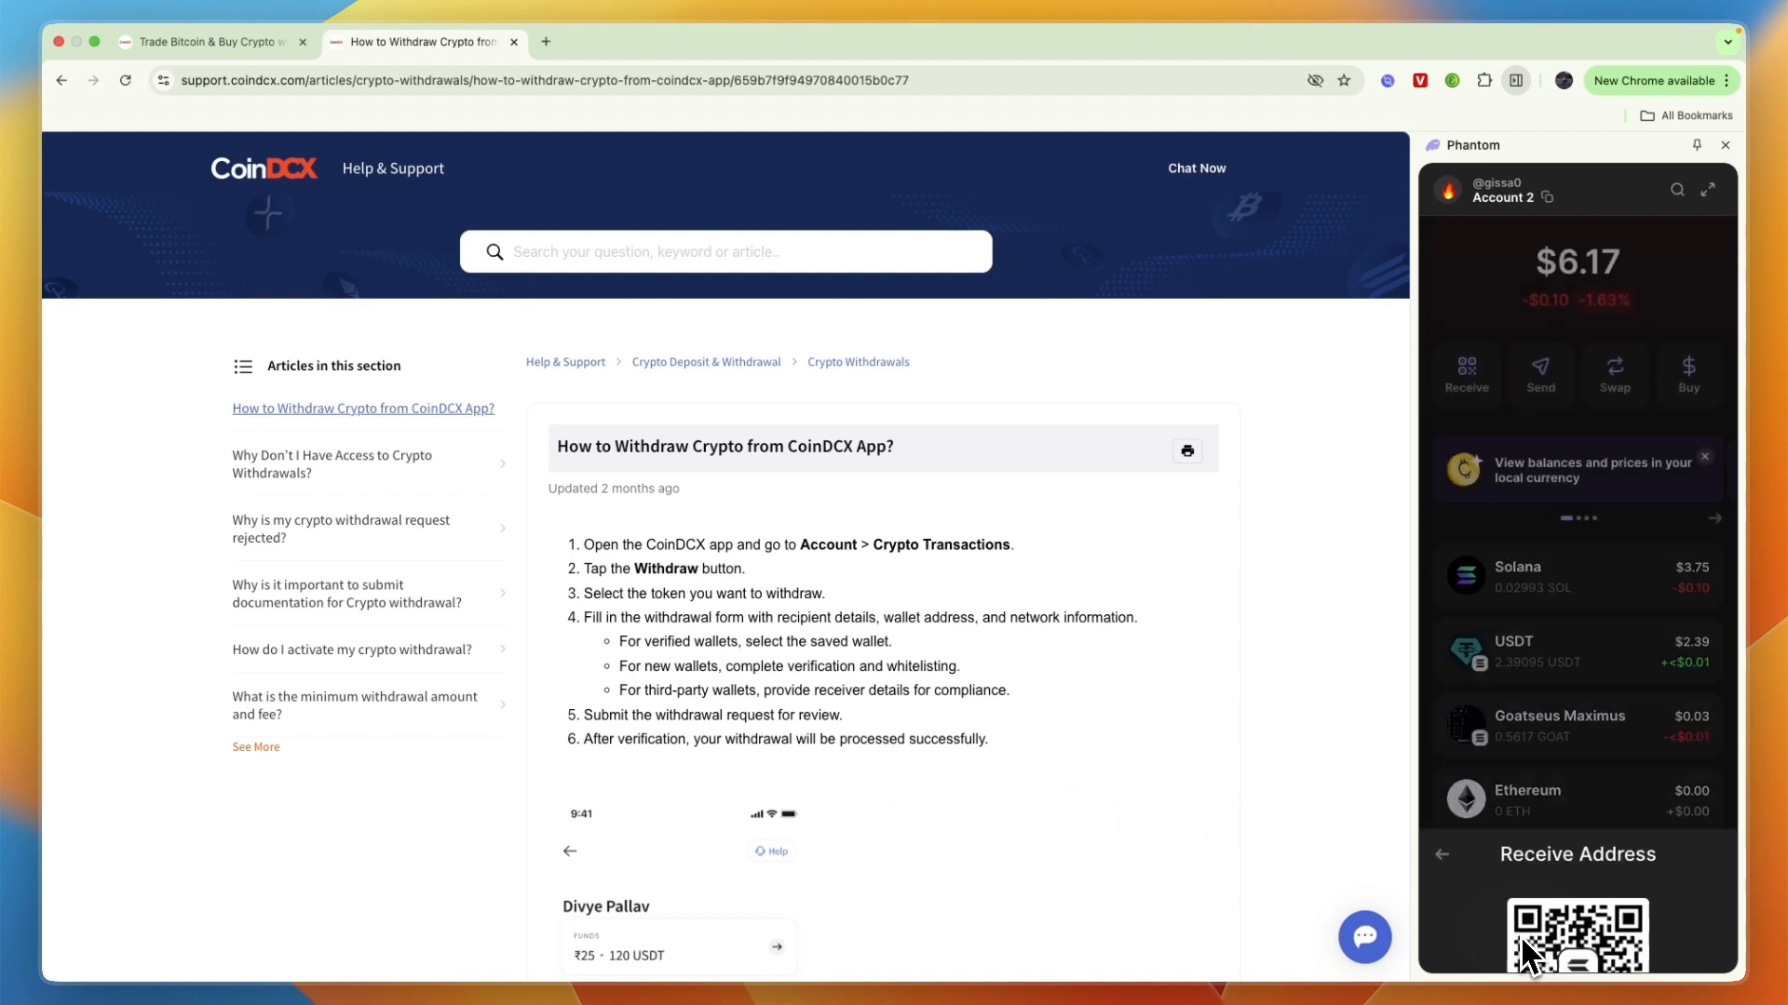